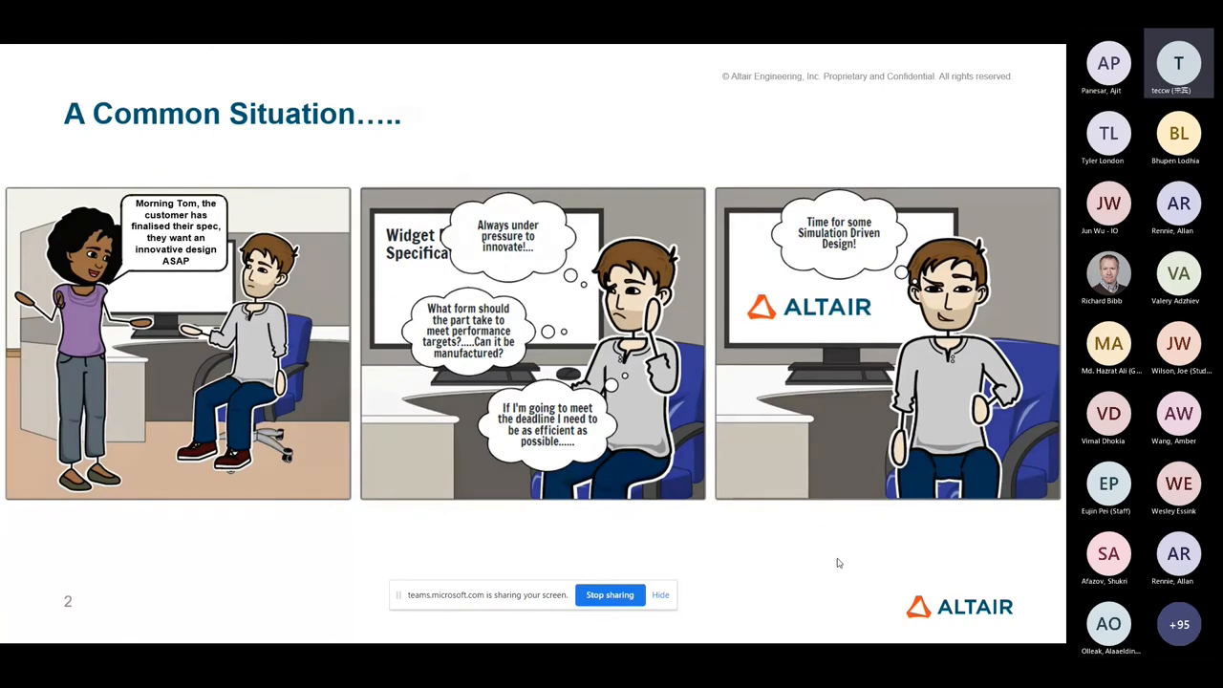
Step: Advance the deck to the slide showing the mounting bracket design space model
key("right")
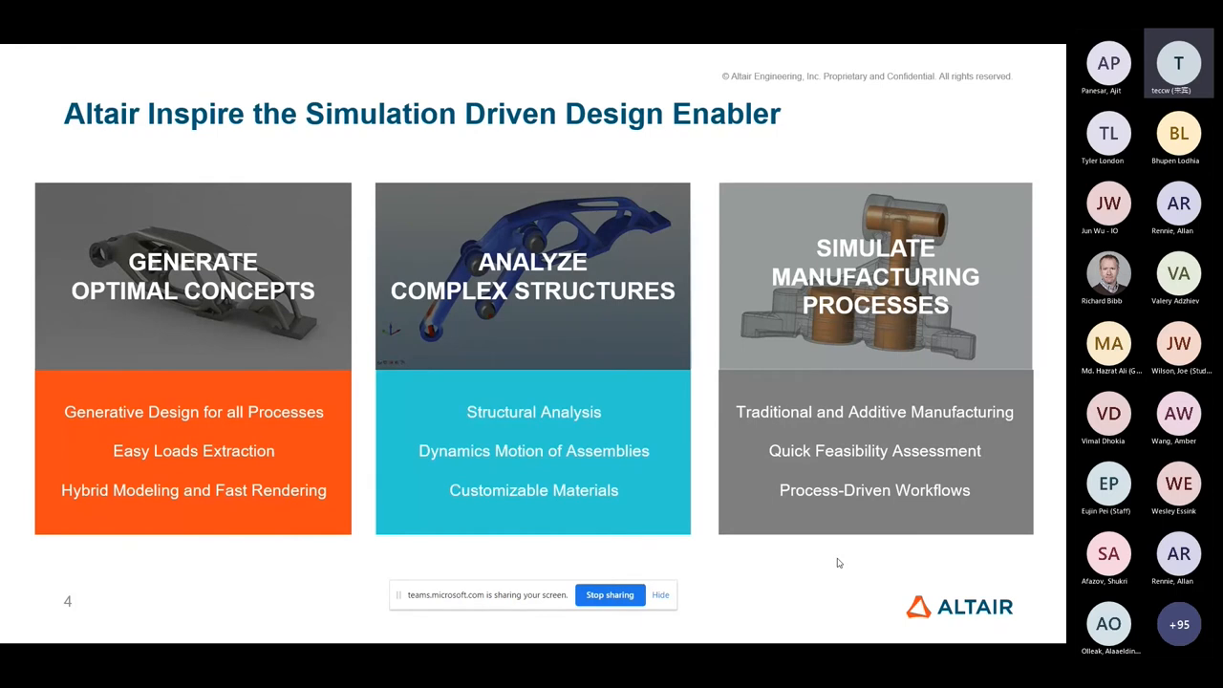
key("right")
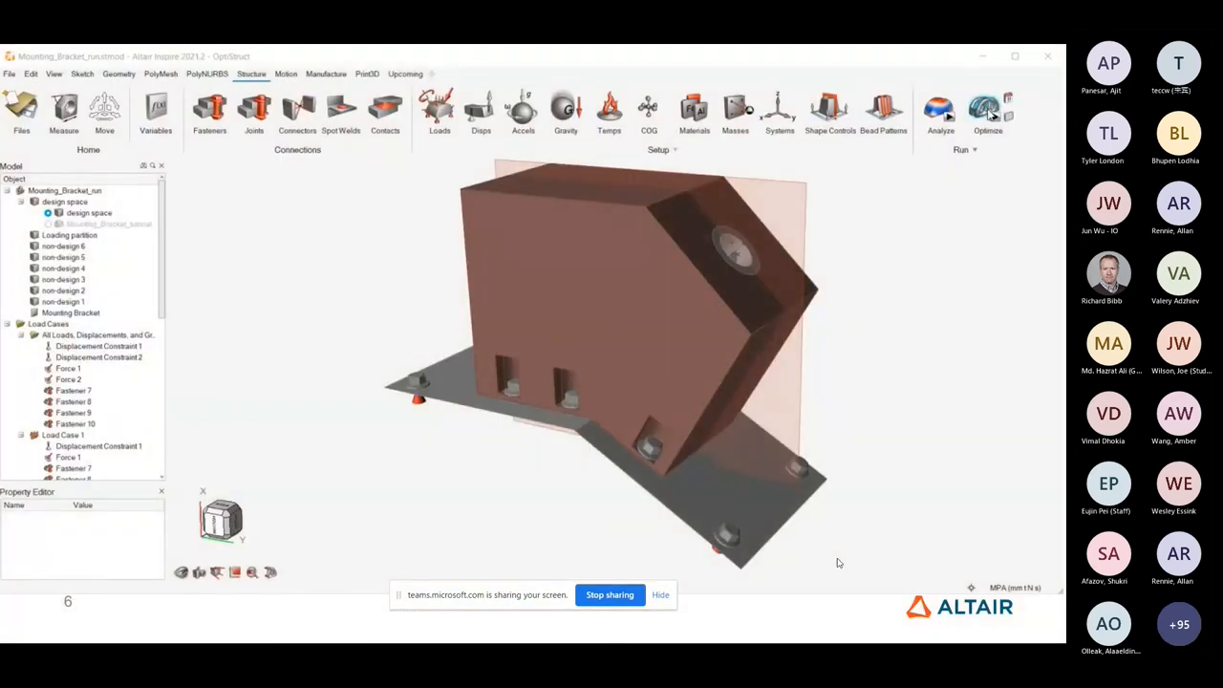
Step: Fit PolyNURBS to the optimized shape in Shape Explorer and select the base plate part
left_click(986, 109)
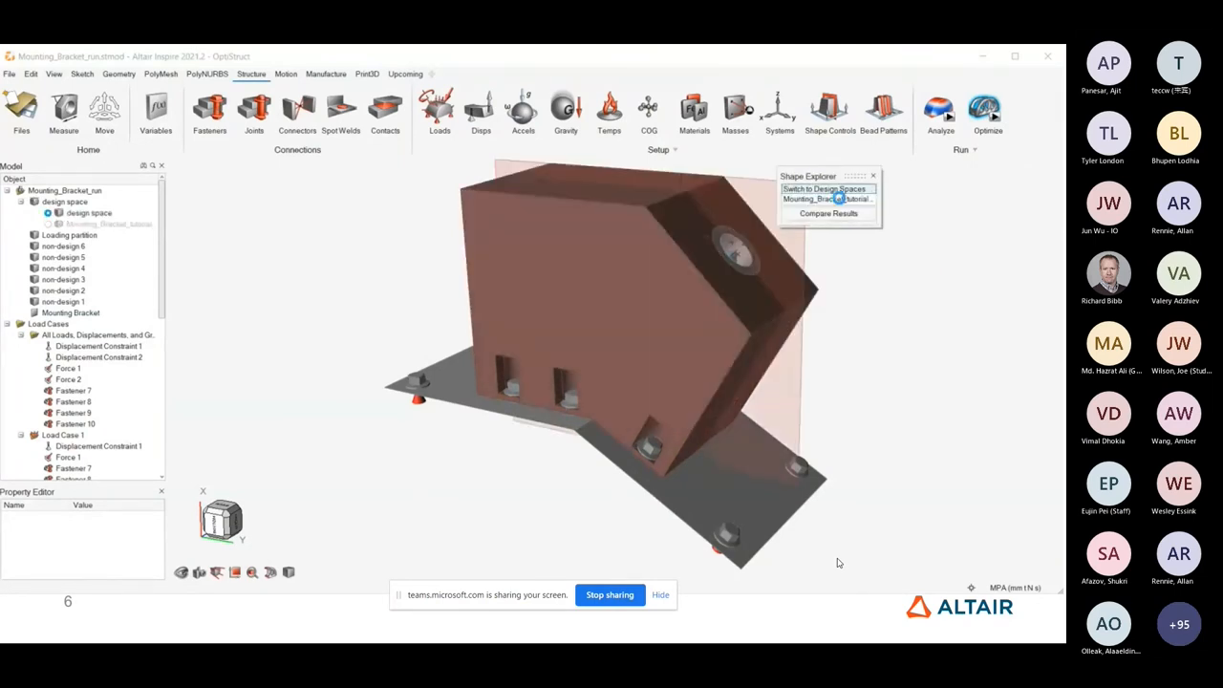
left_click(827, 199)
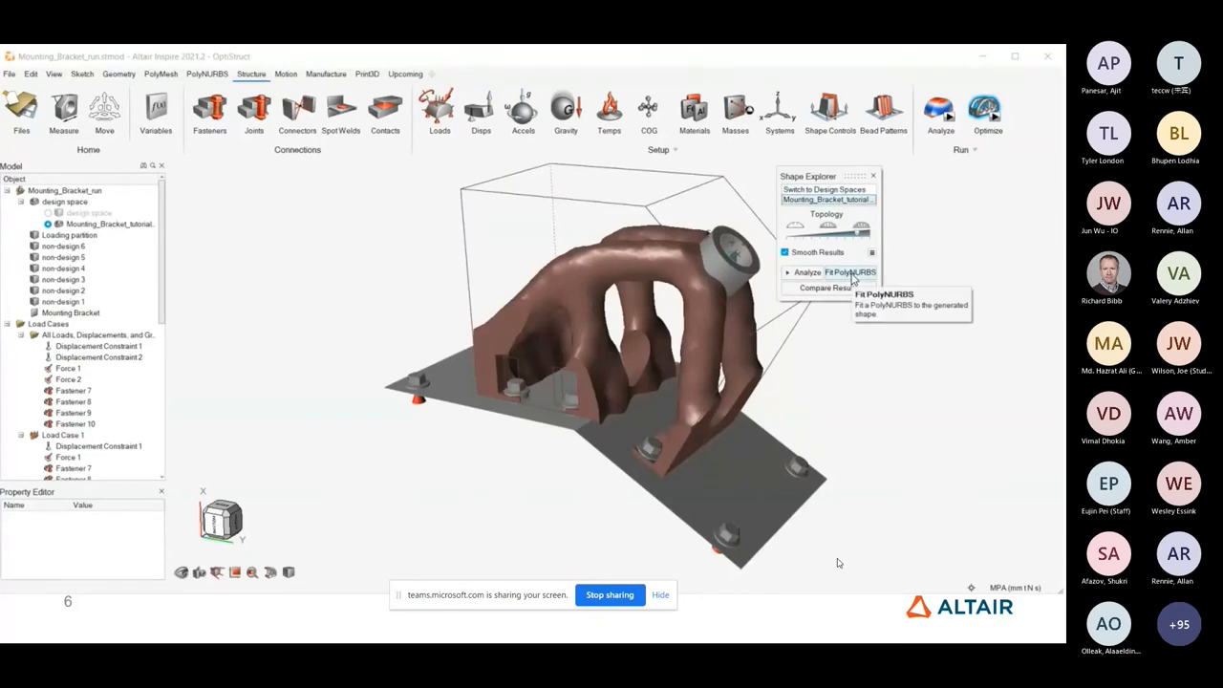
left_click(851, 272)
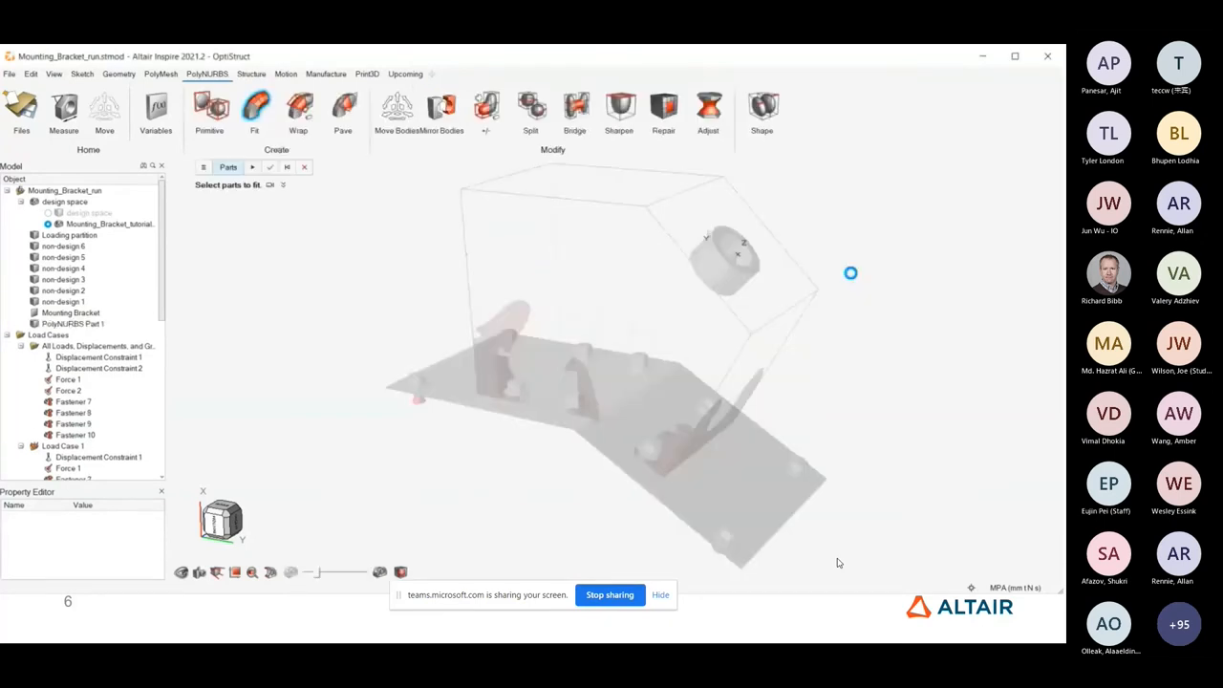
left_click(254, 107)
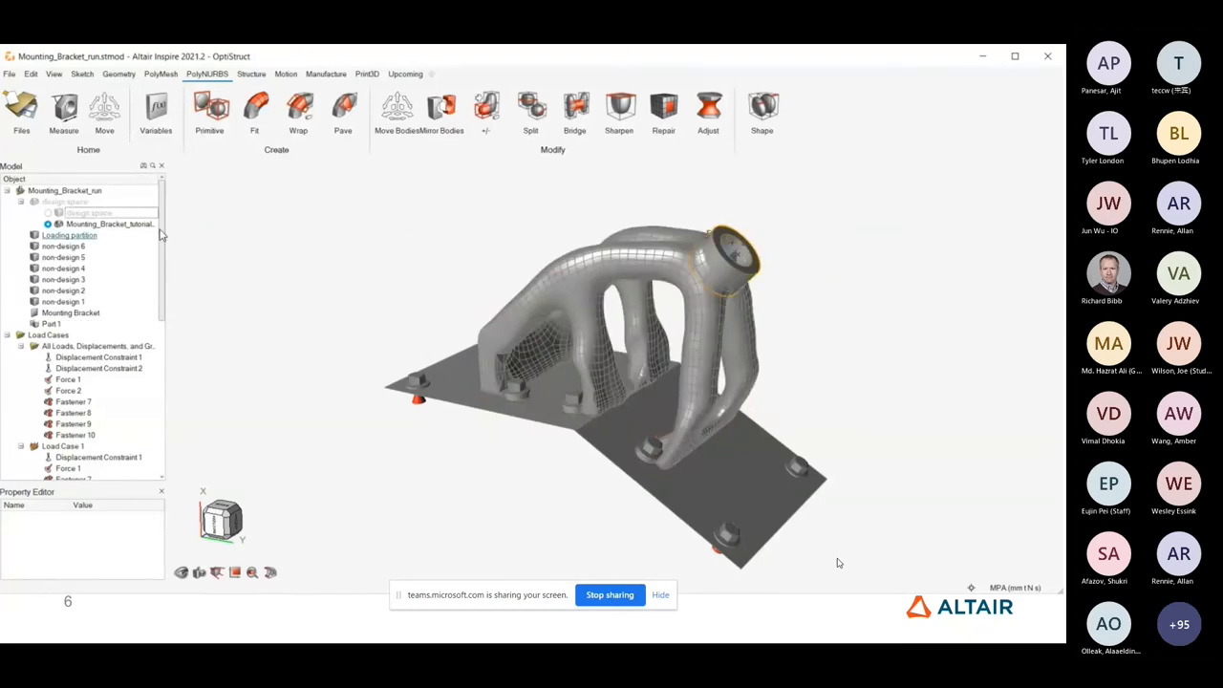
scroll("down", 3)
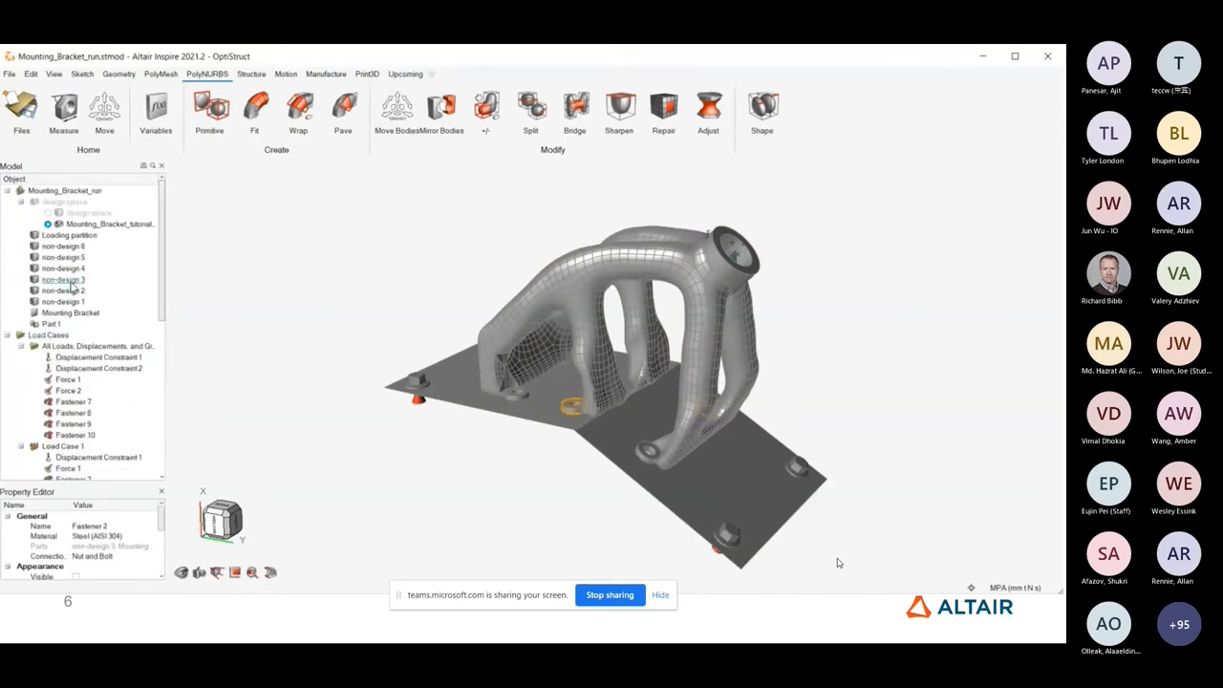
left_click(69, 313)
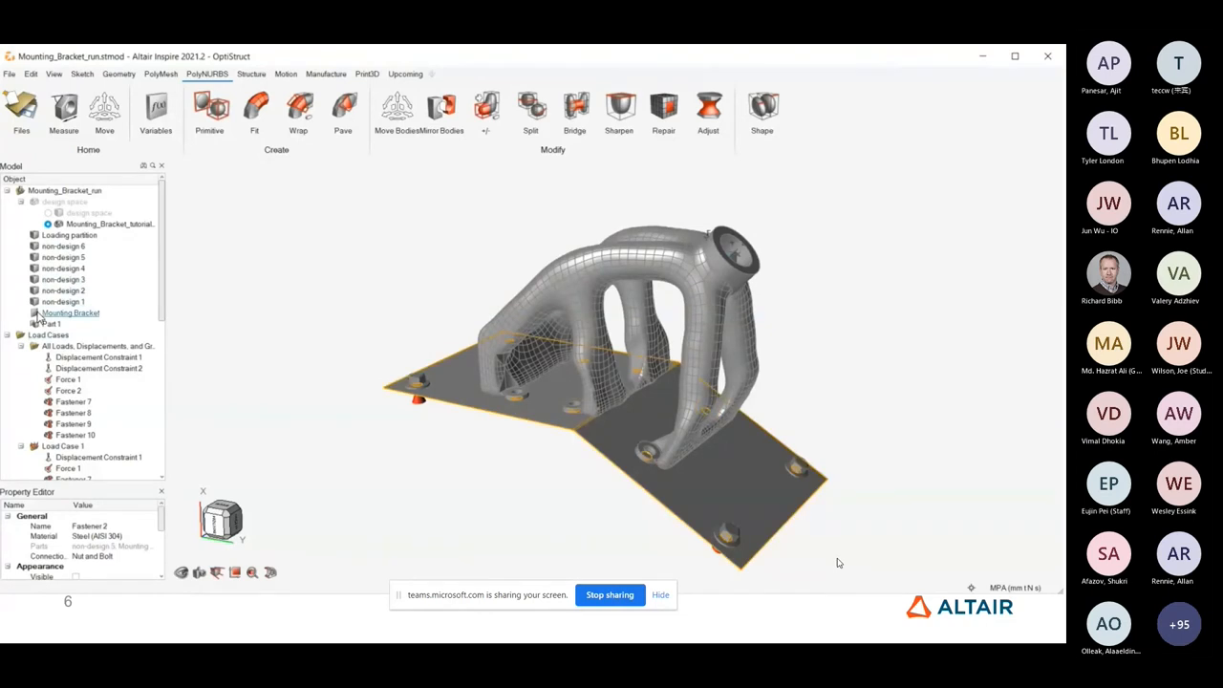
Step: Hide the Mounting Bracket base plate, briefly entering and leaving the Boolean tool
left_click(119, 73)
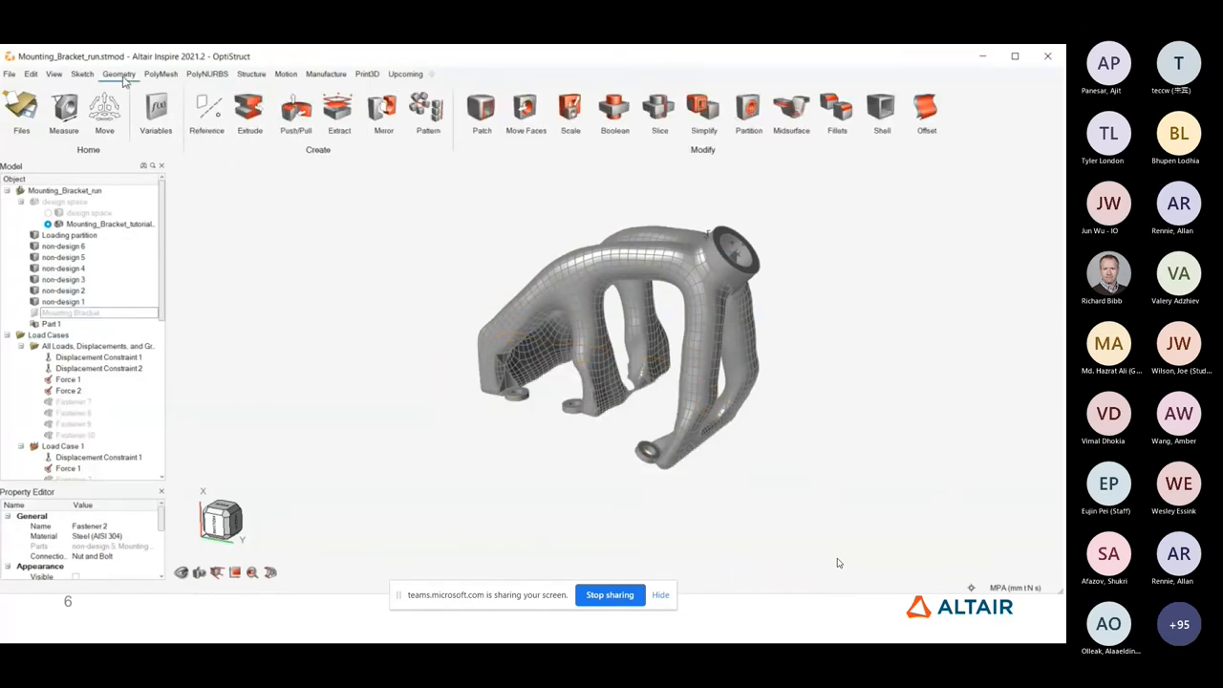
left_click(615, 109)
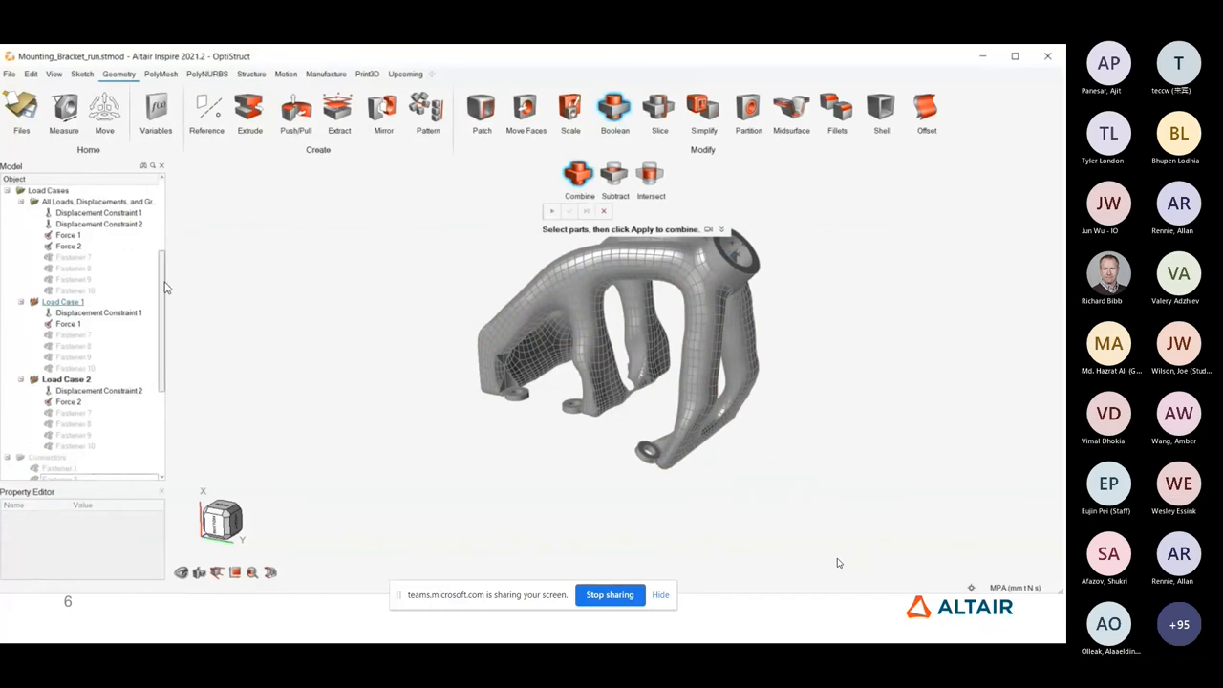
left_click(68, 235)
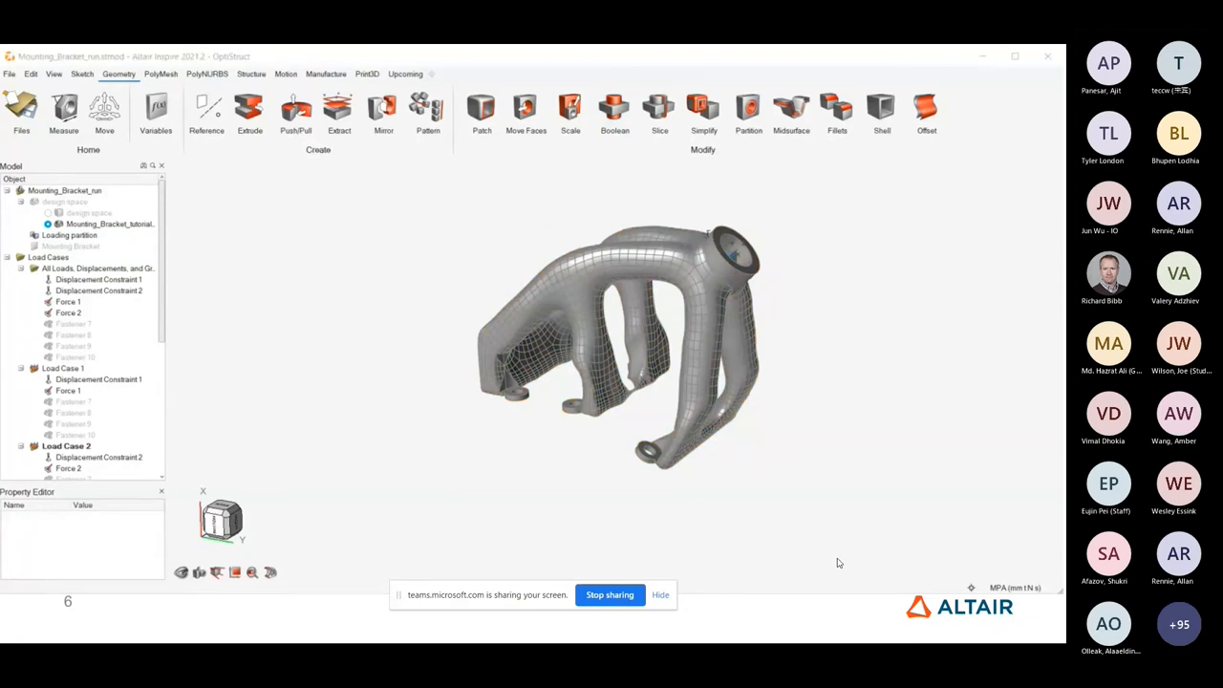
Step: Switch the ribbon to the Print3D tools for the fitted bracket
left_click(366, 80)
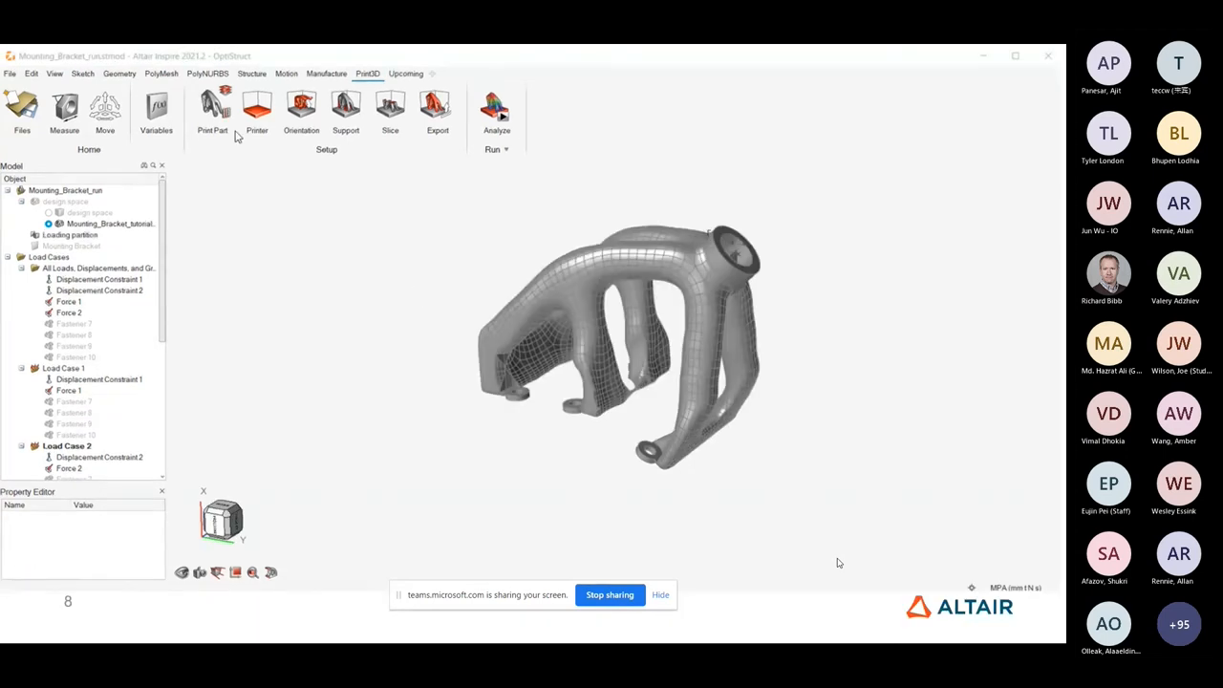
Step: Pick the bracket as the print part and review its Titanium Ti6Al4V material properties
left_click(212, 109)
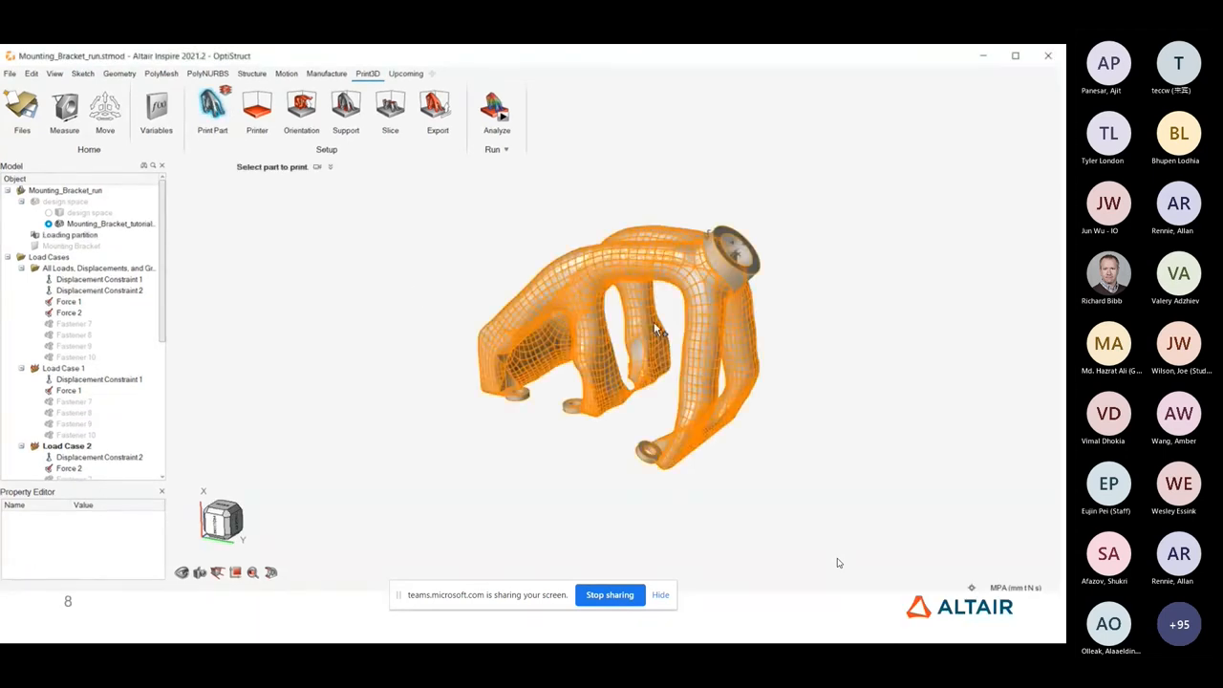
left_click(653, 329)
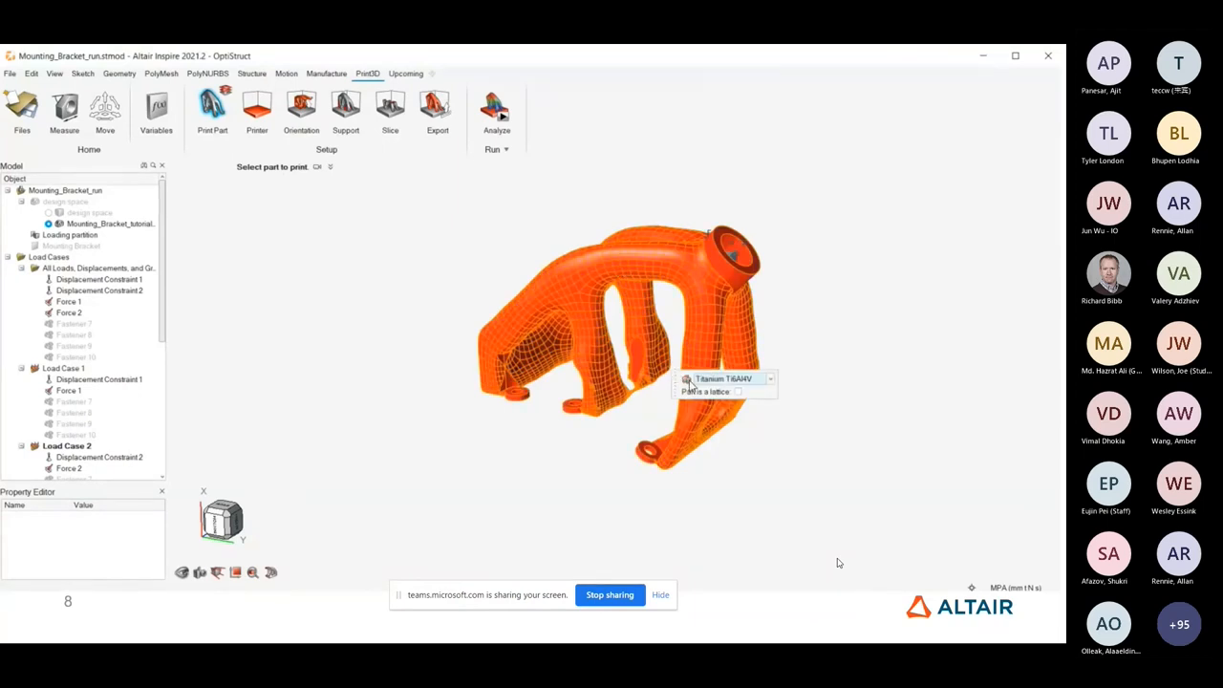
left_click(686, 378)
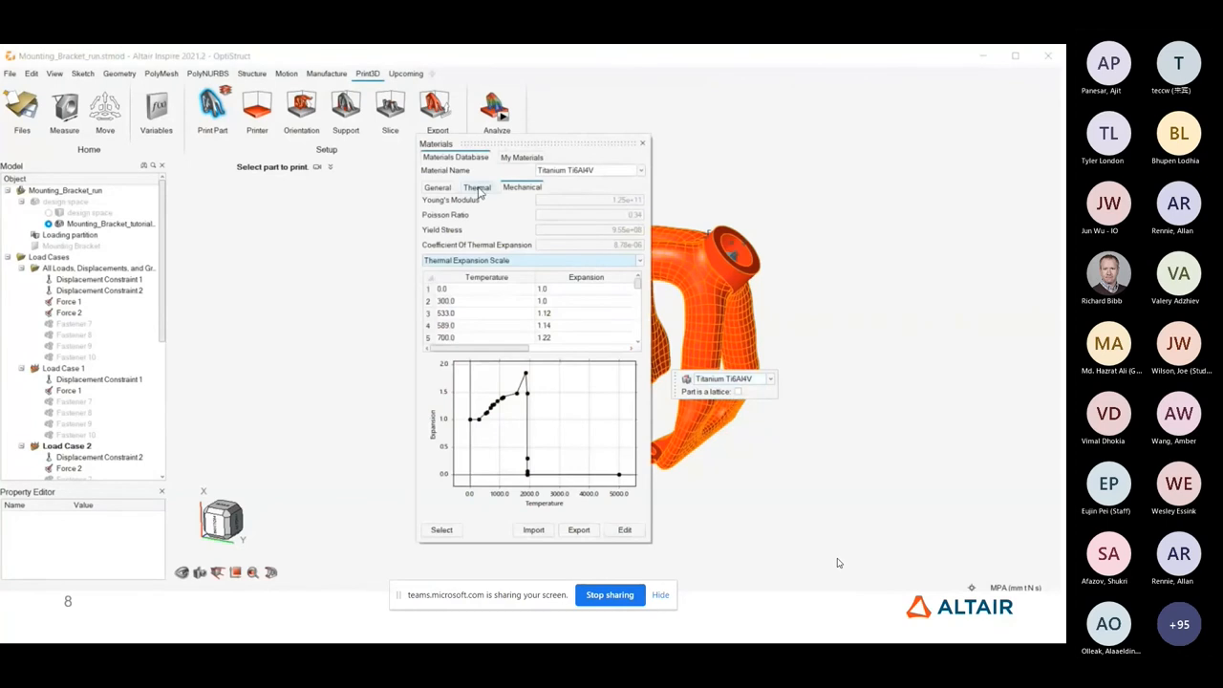
left_click(438, 187)
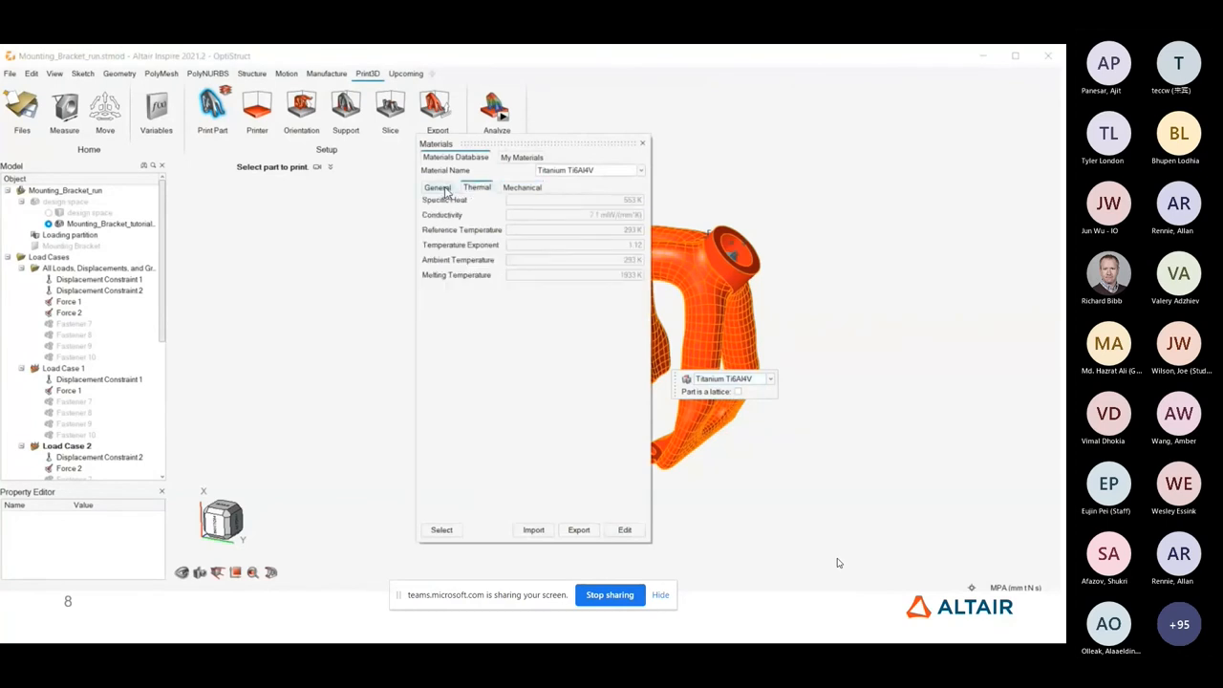
left_click(521, 187)
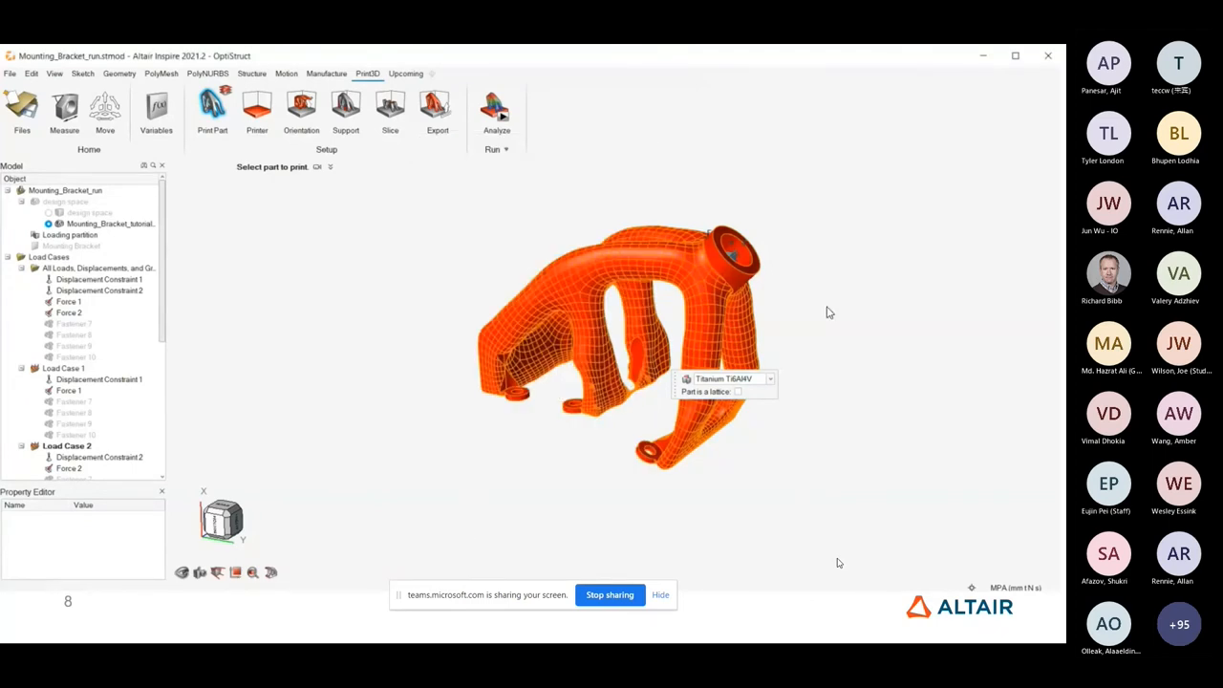
mouse_move(810, 313)
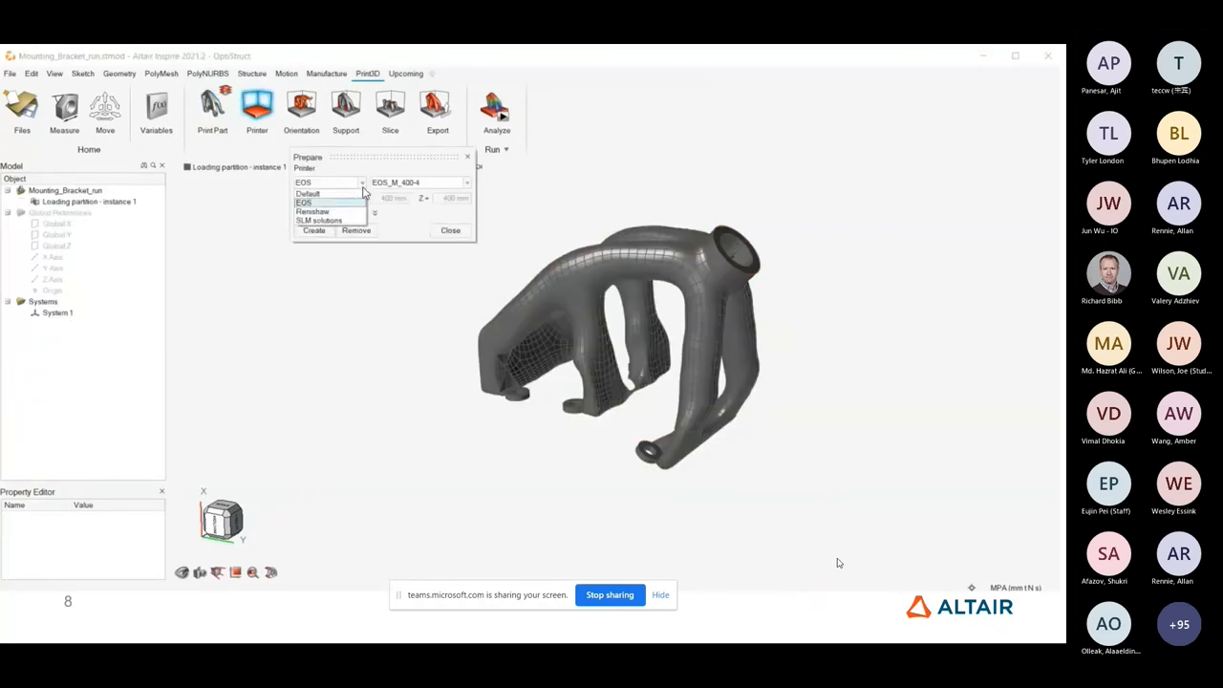
Step: Create an EOS printer build volume and start orienting the bracket on the bed
left_click(302, 202)
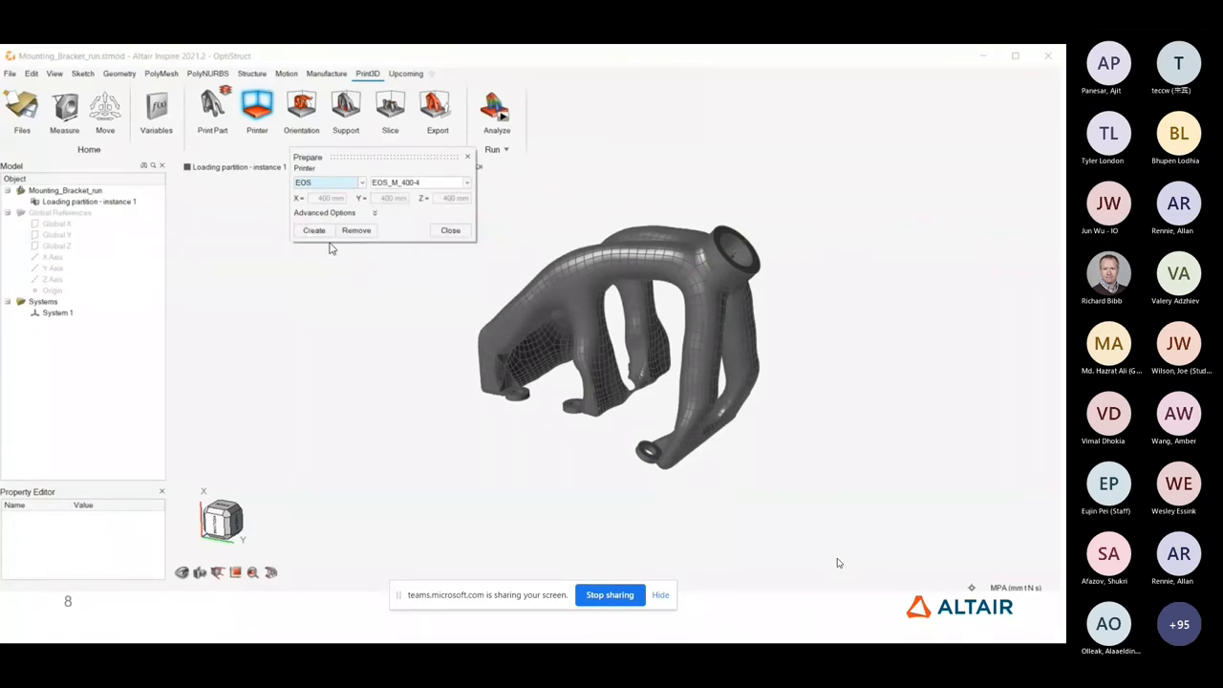
left_click(313, 229)
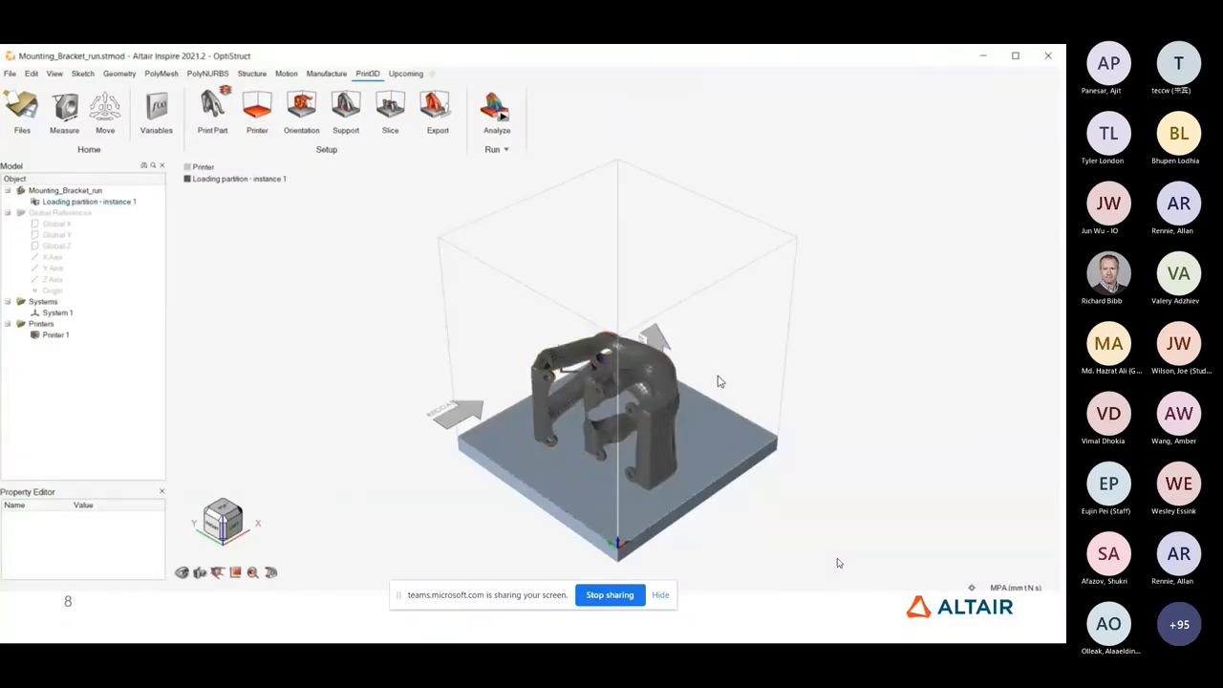
left_click(302, 109)
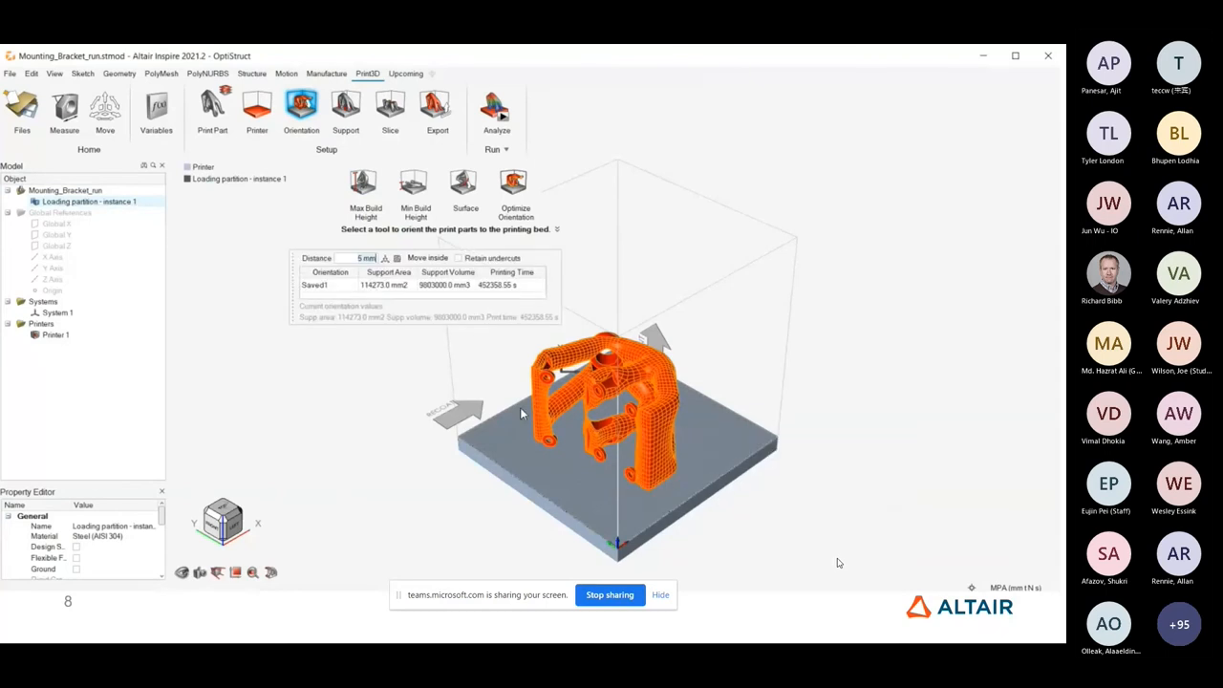
mouse_move(363, 182)
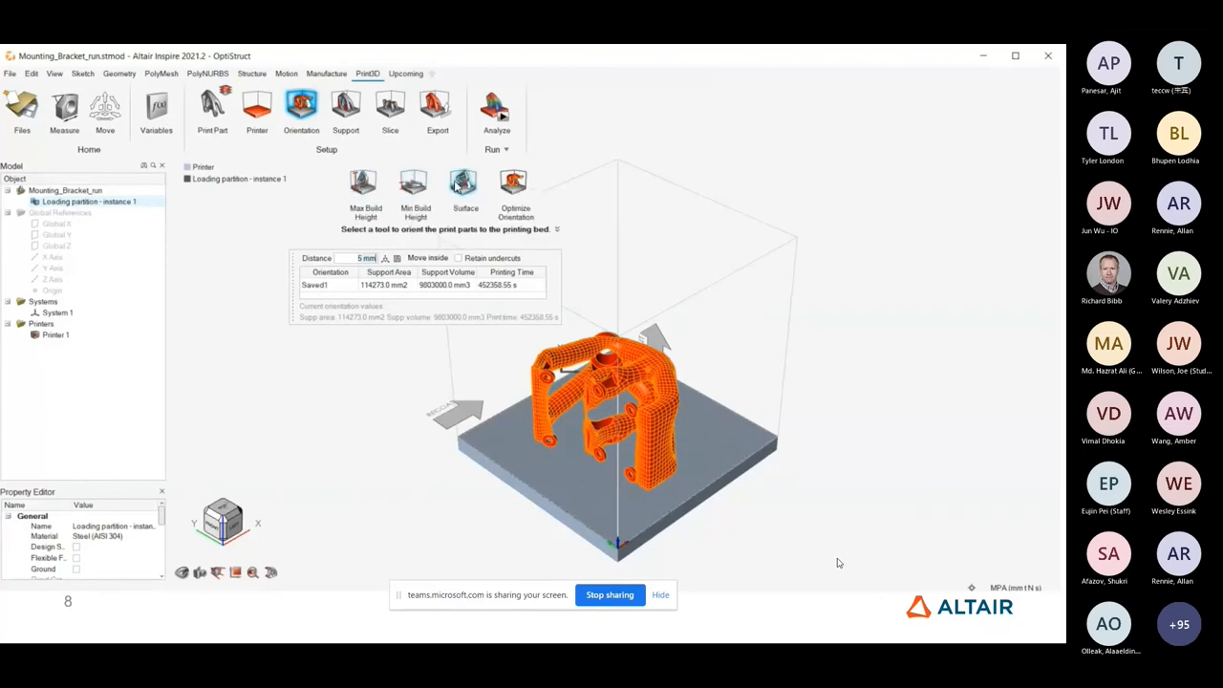
mouse_move(464, 183)
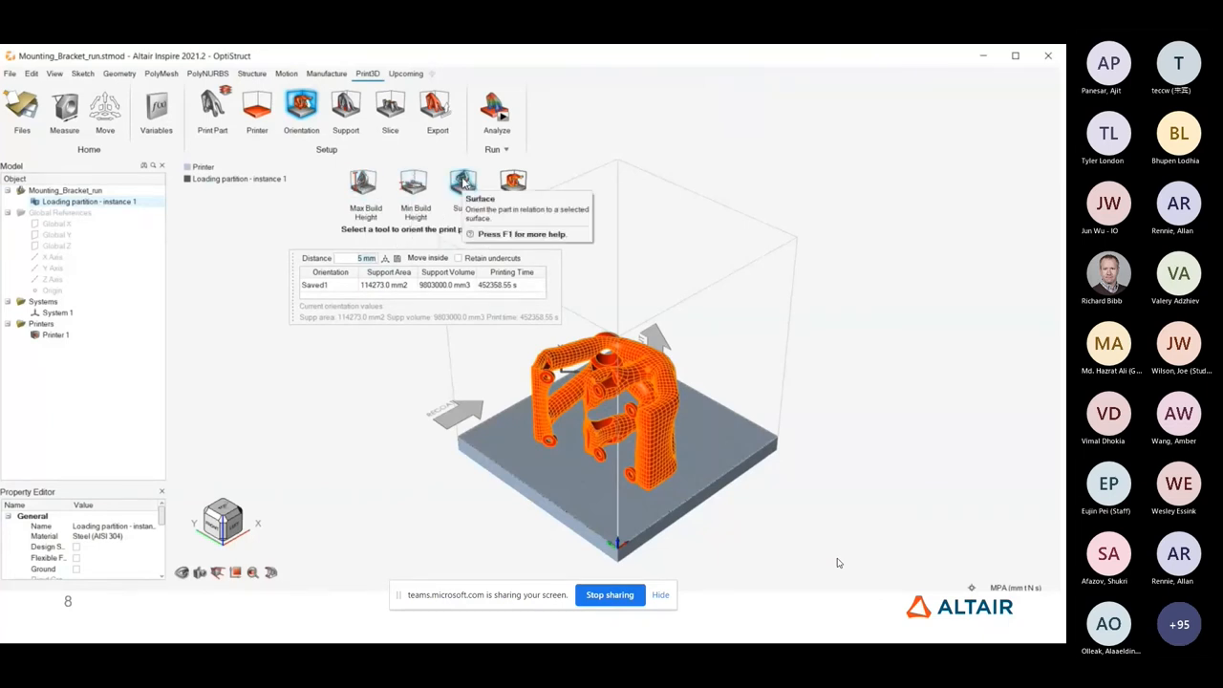
mouse_move(514, 183)
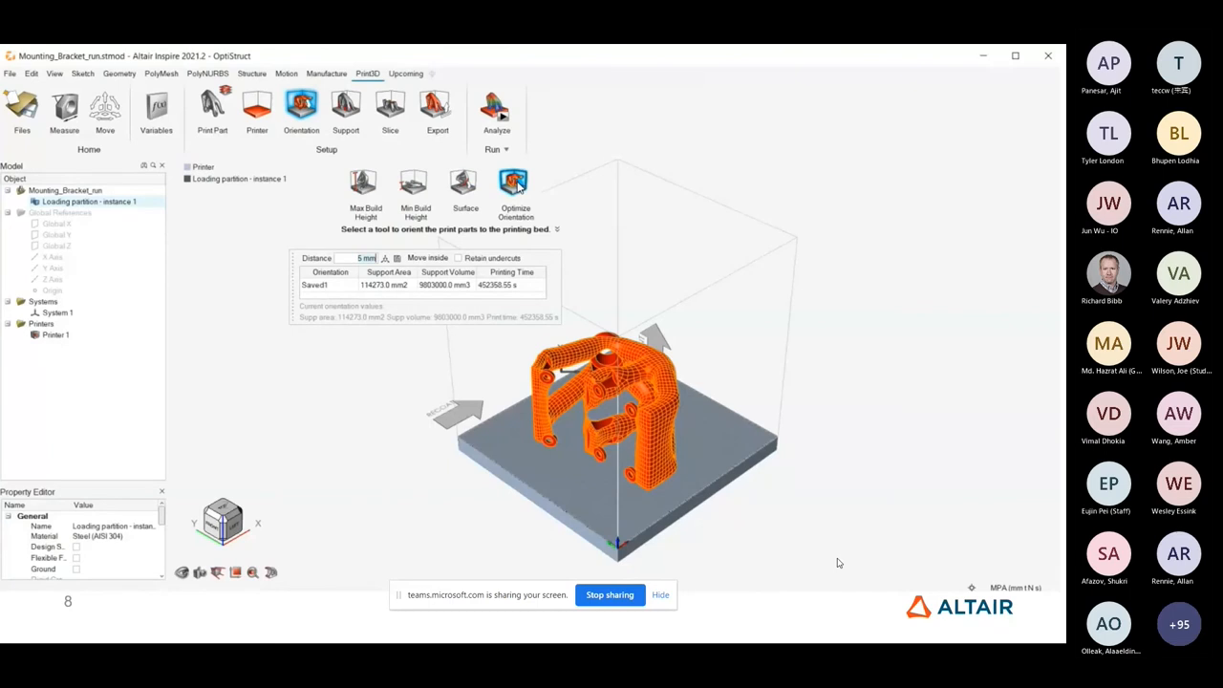
mouse_move(514, 183)
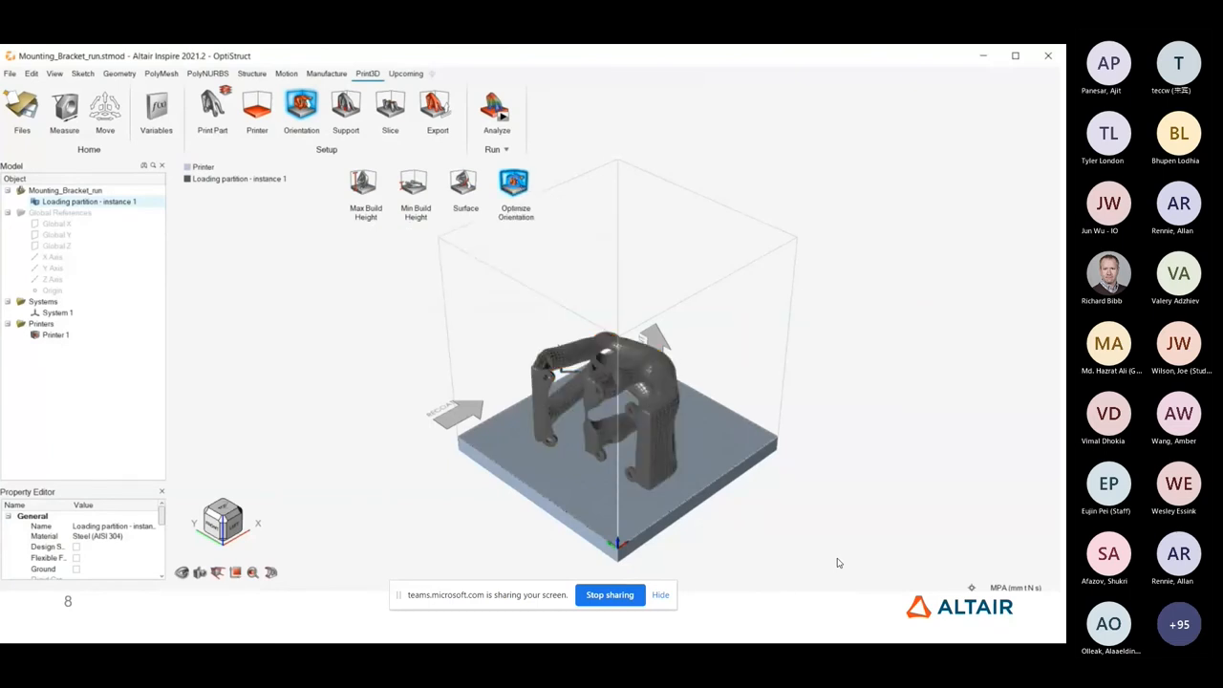
Step: Reorient the bracket to a low-cost spot chosen on the Average orientation heatmap
left_click(516, 187)
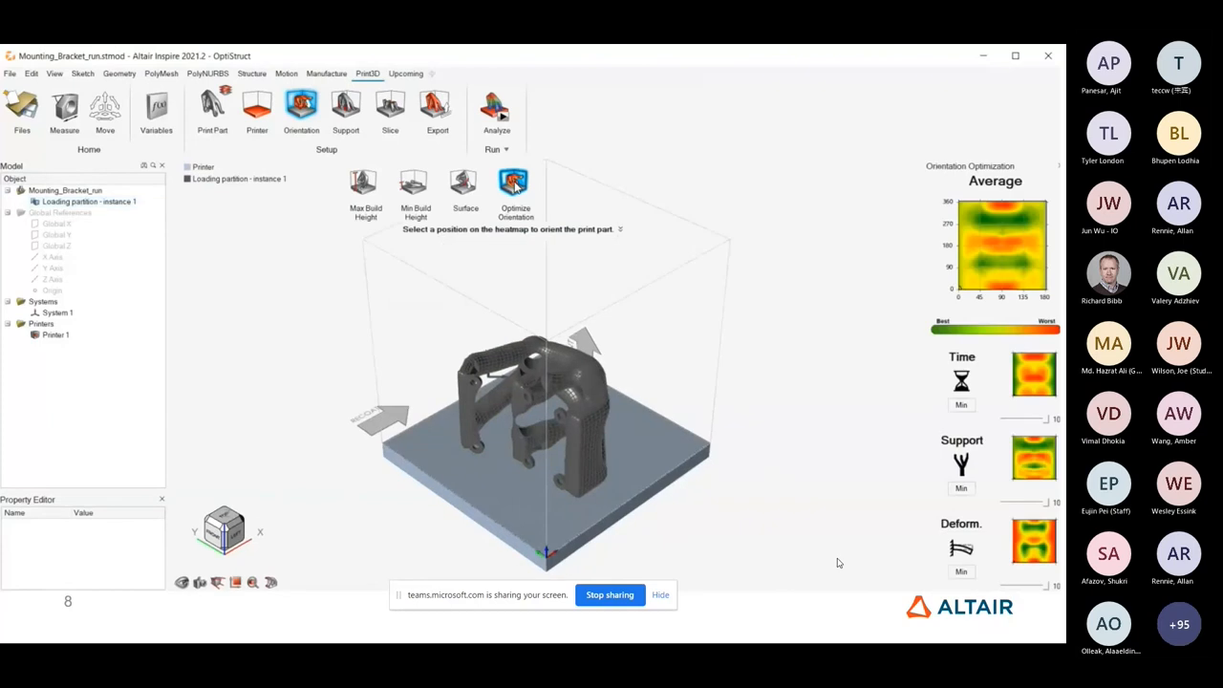
mouse_move(1016, 298)
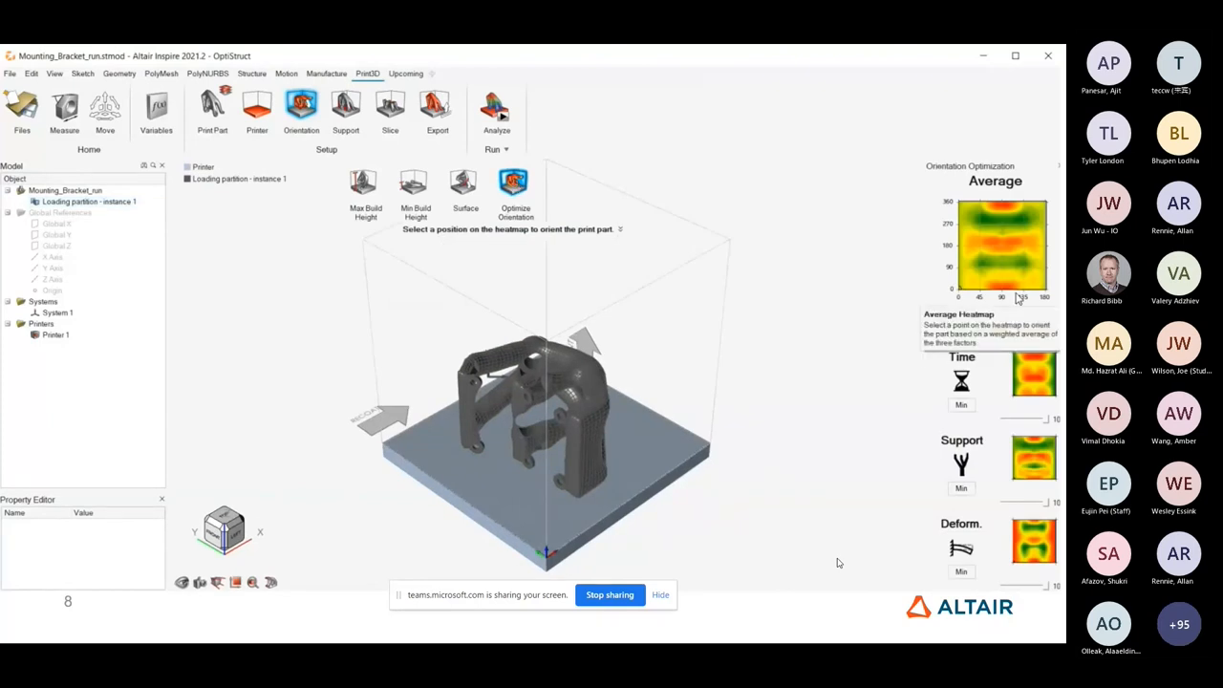
mouse_move(1020, 295)
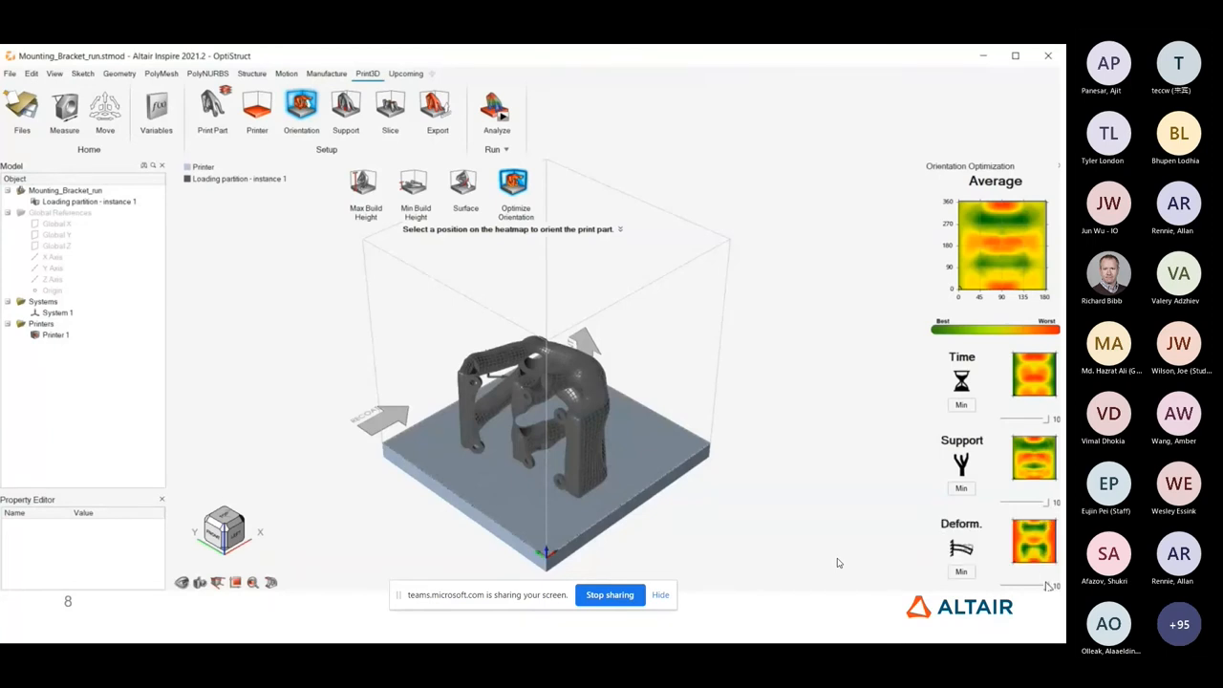
mouse_move(1047, 586)
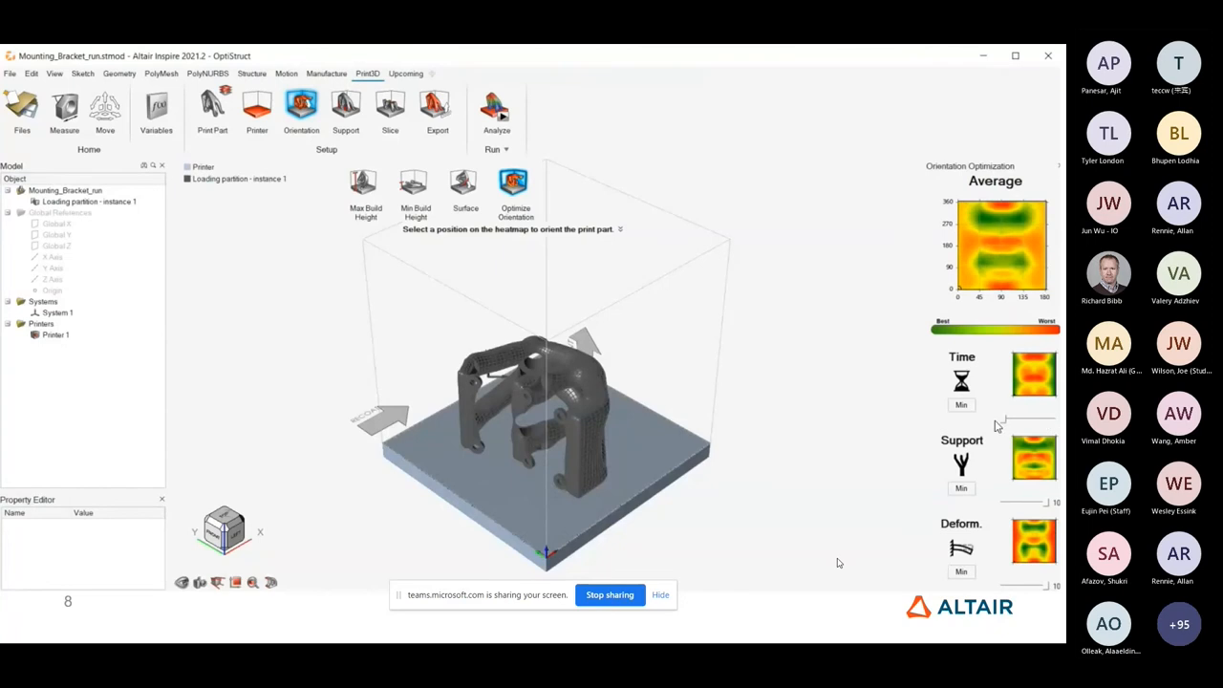
mouse_move(1047, 509)
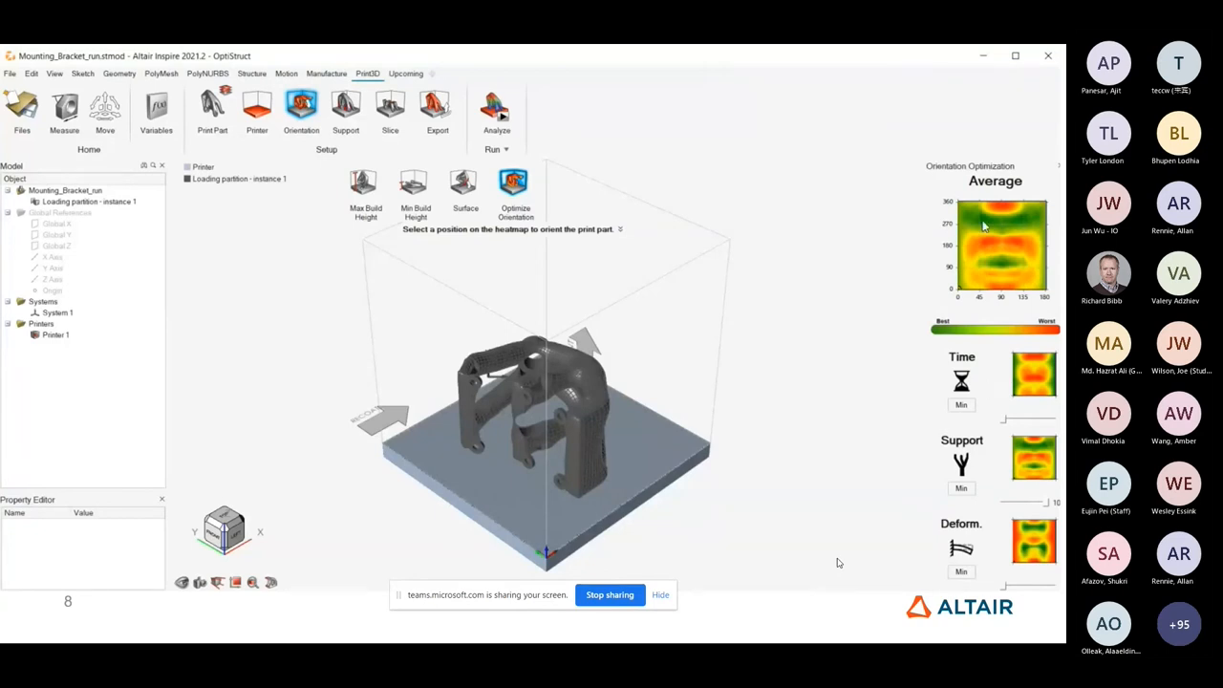
left_click(982, 218)
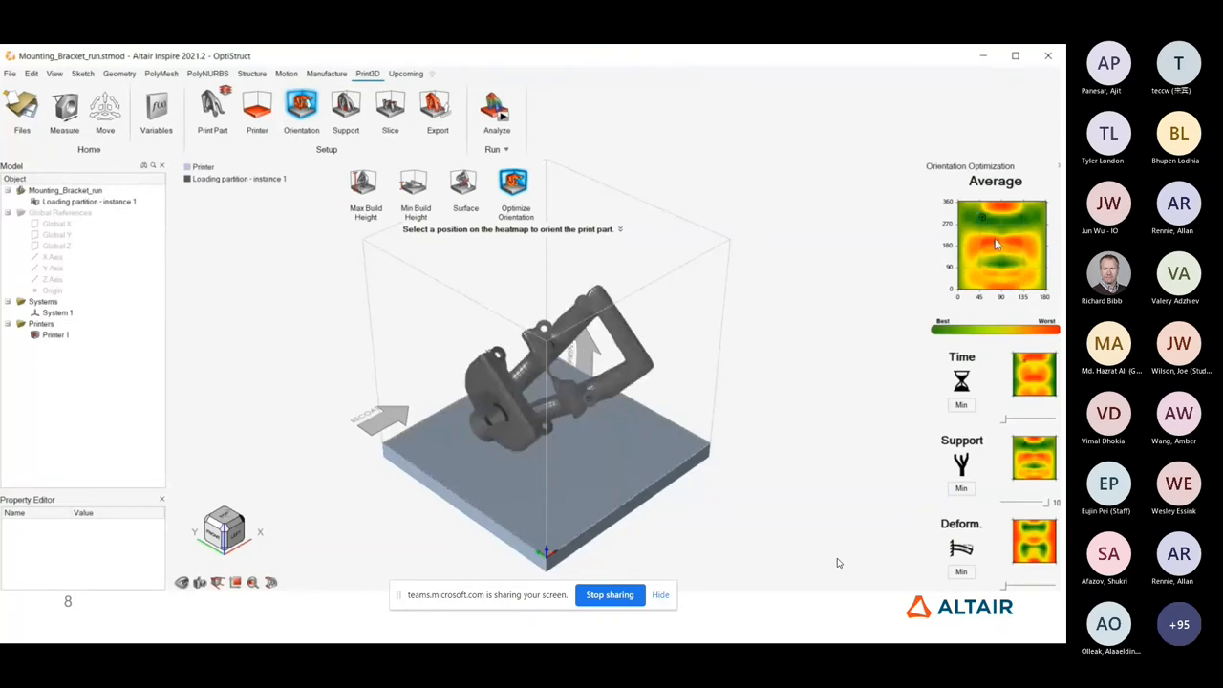
left_click(992, 243)
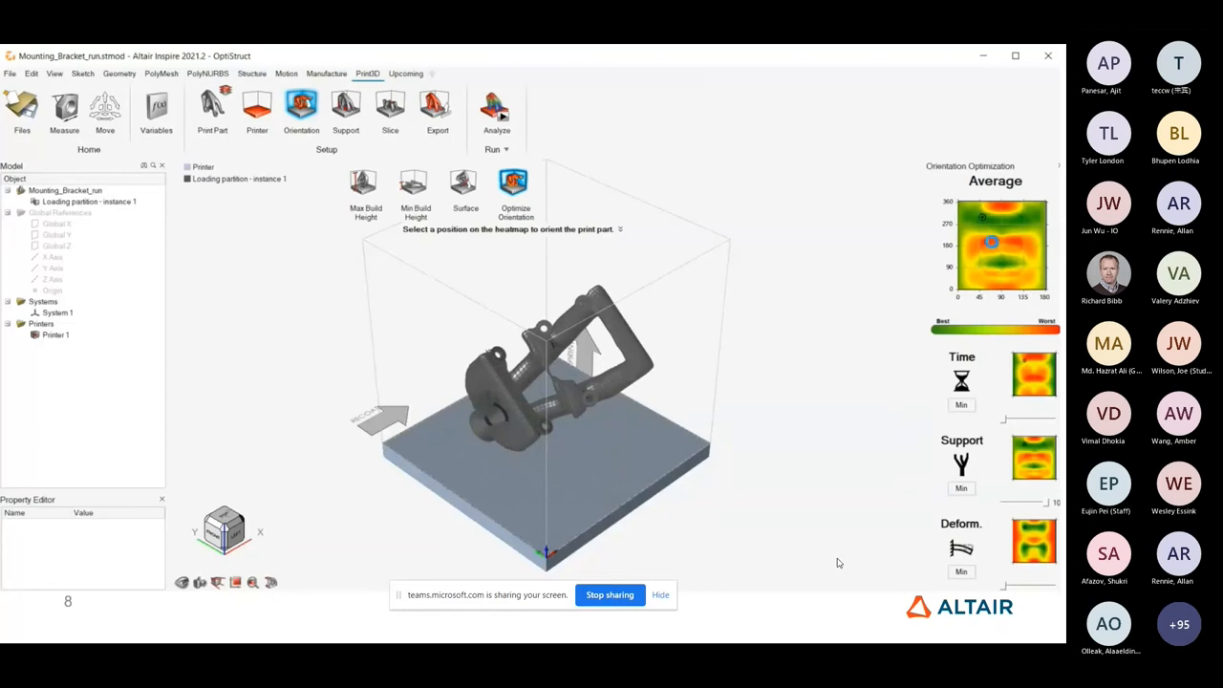
left_click(993, 247)
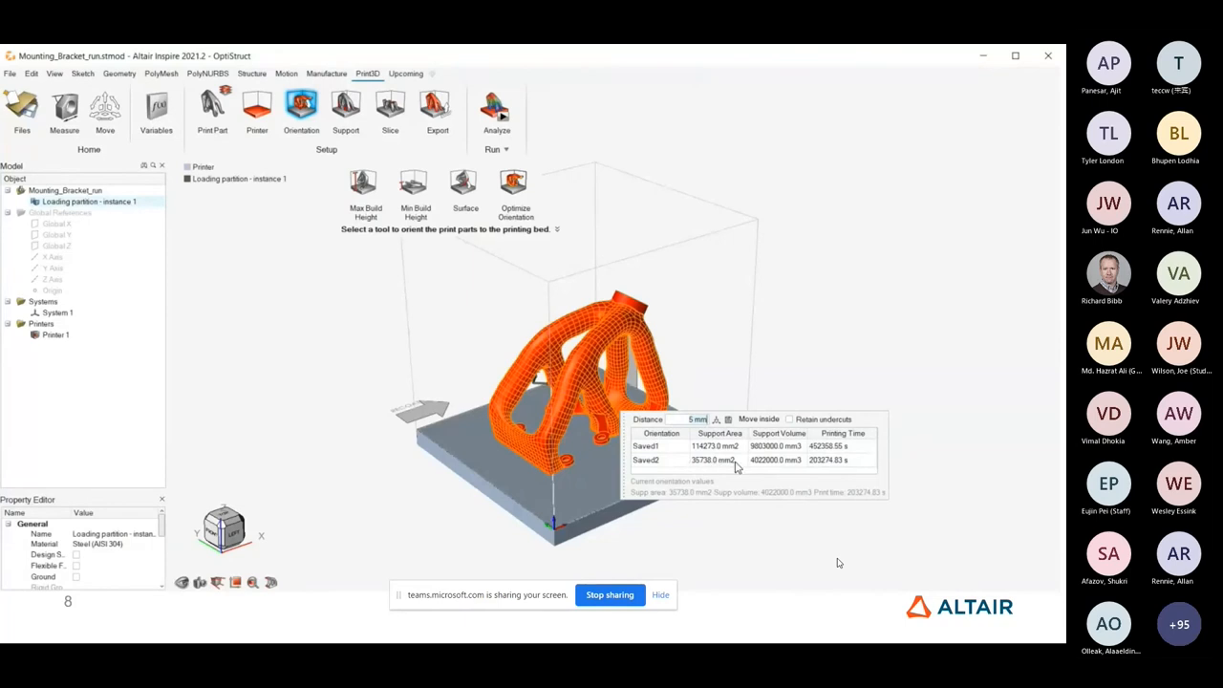
mouse_move(699, 466)
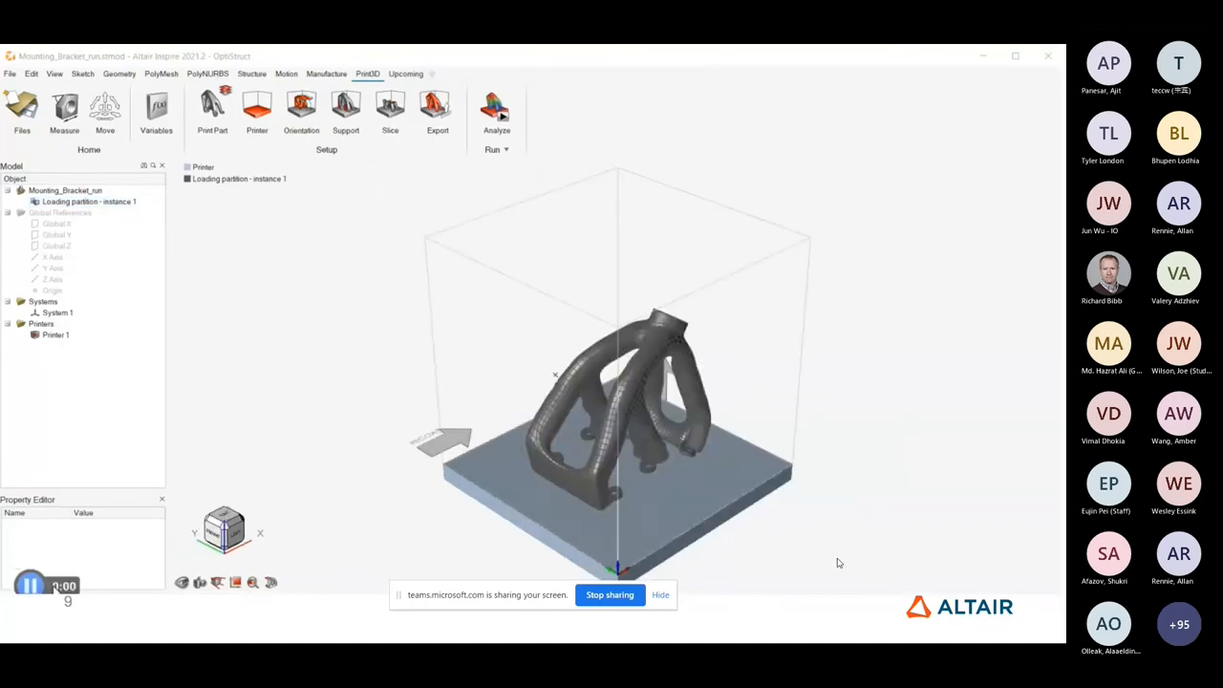
mouse_move(346, 107)
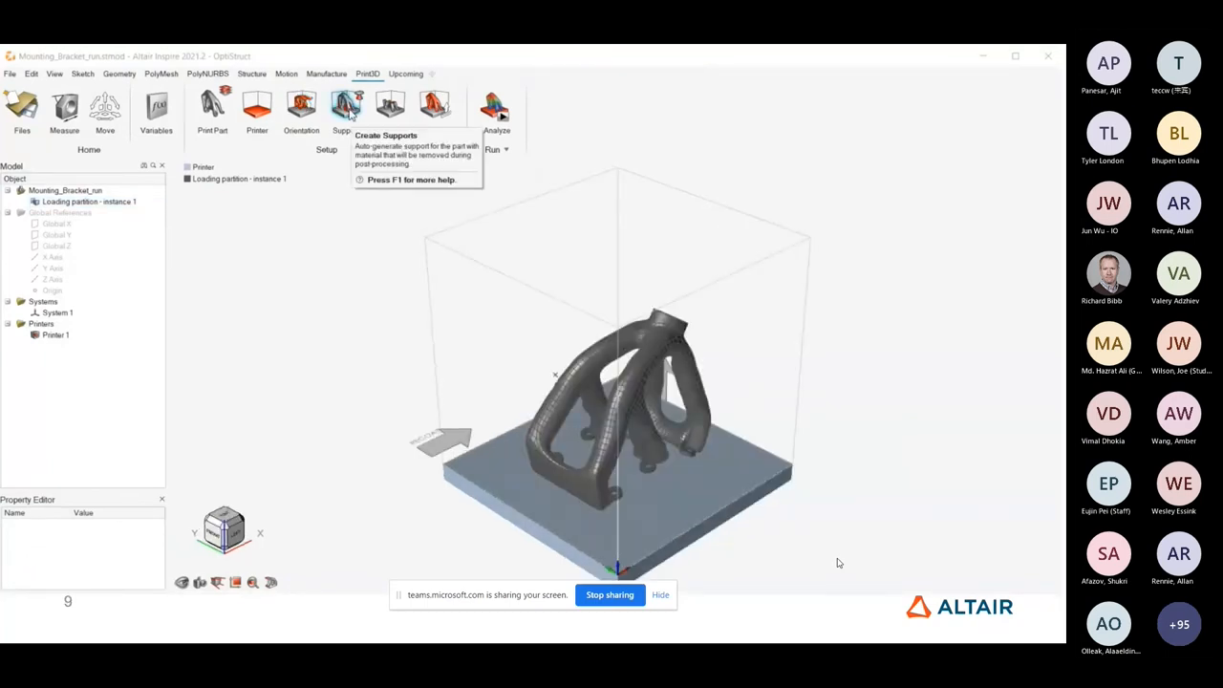
Step: Generate surface supports beneath the bracket's arches and zoom in on them
left_click(346, 109)
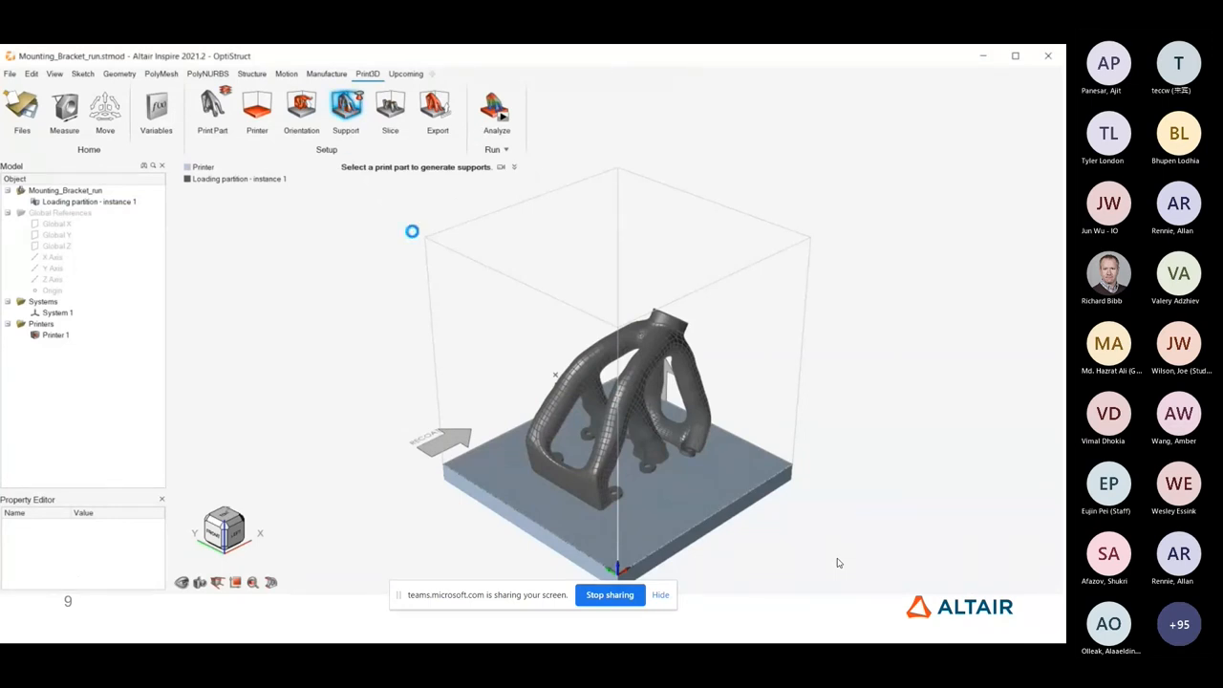
left_click(346, 109)
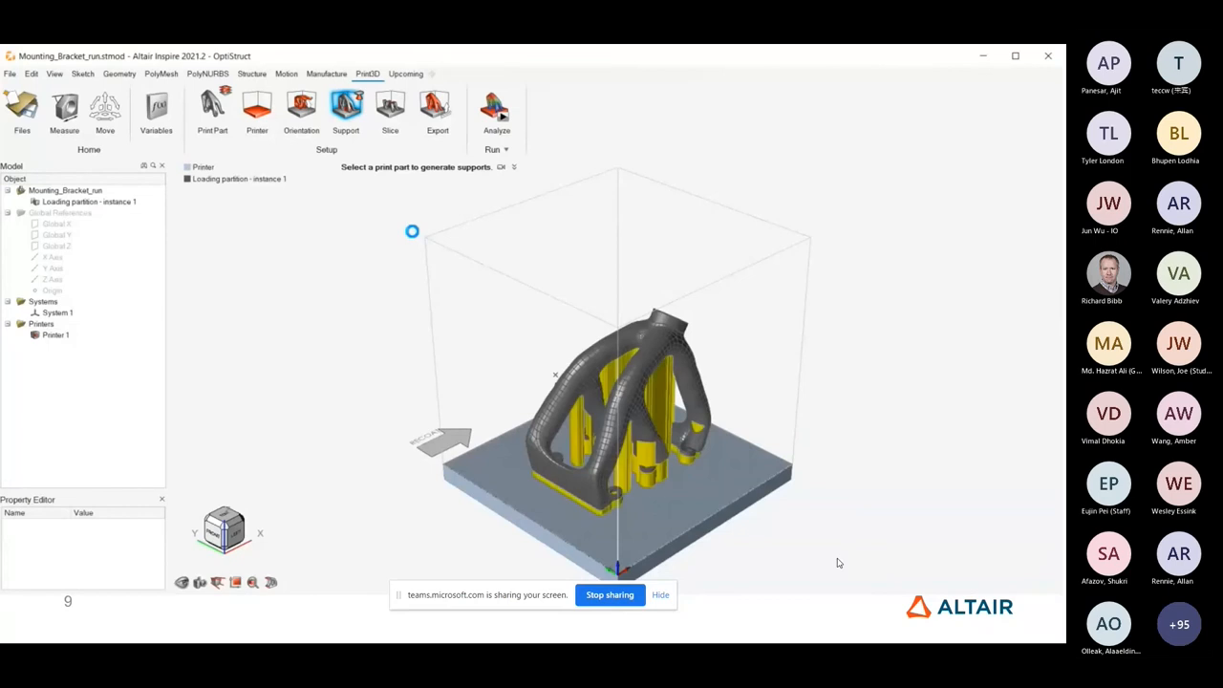
left_click(346, 108)
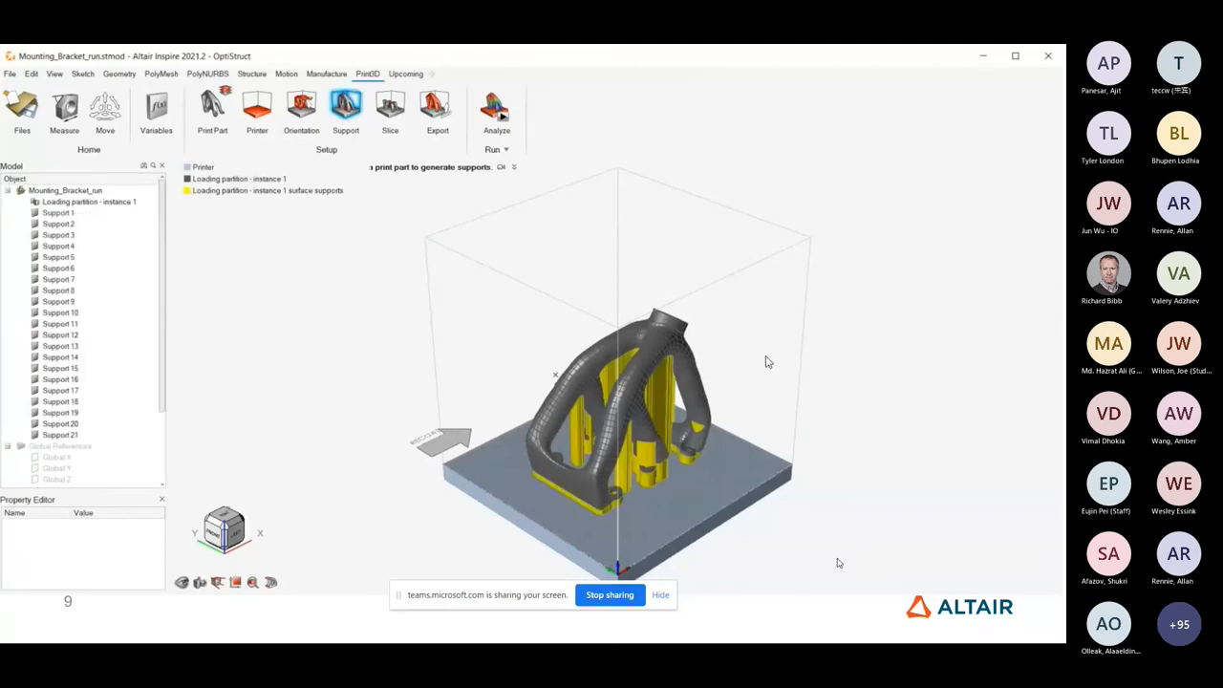
left_click_drag(764, 361, 801, 382)
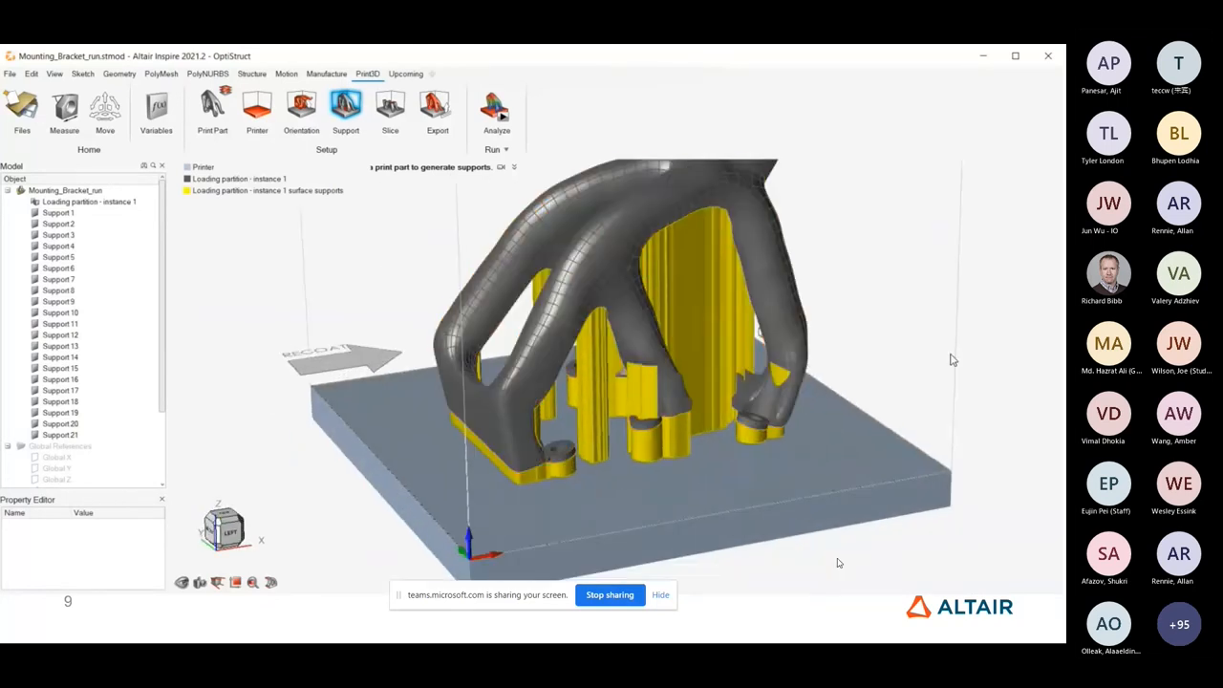
Step: Set Support 5 to a branching support type with its spacing, branching and tip settings
left_click(593, 383)
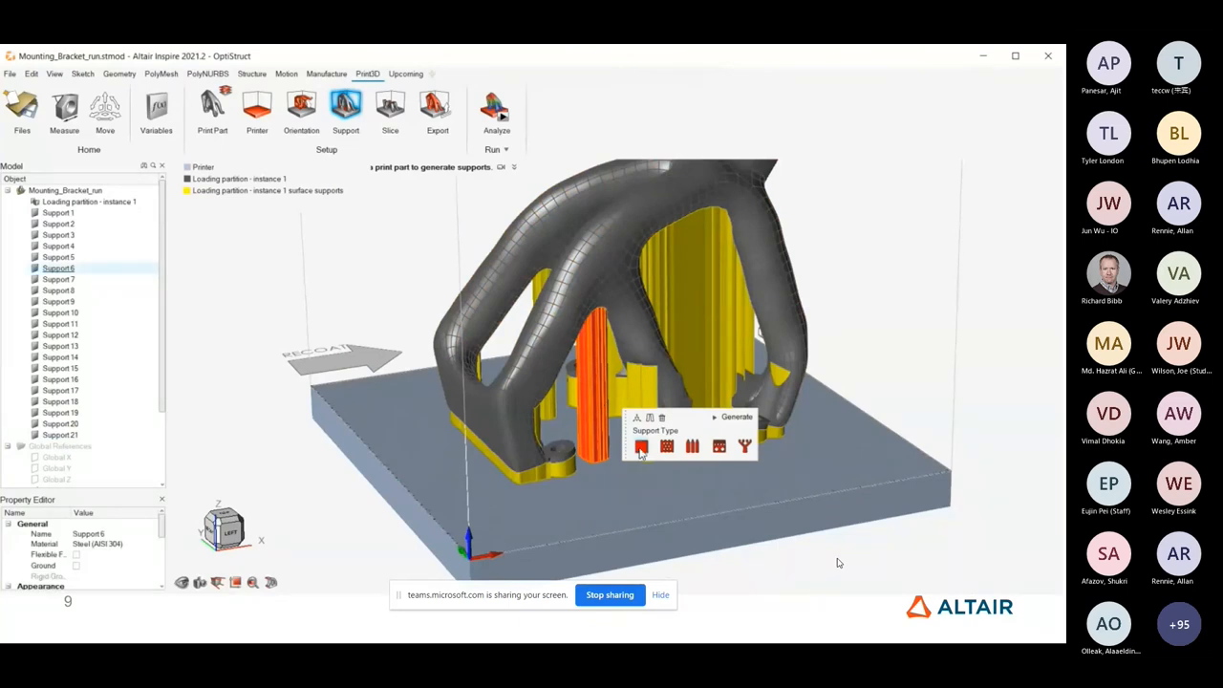
mouse_move(666, 447)
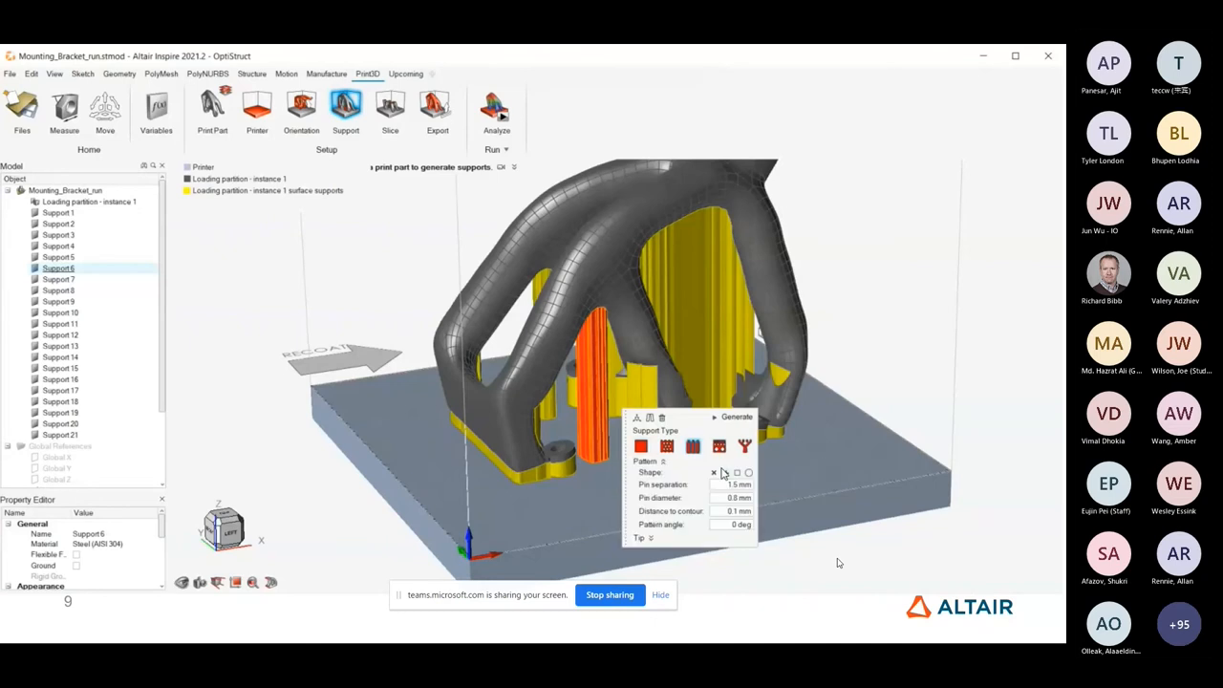
mouse_move(722, 473)
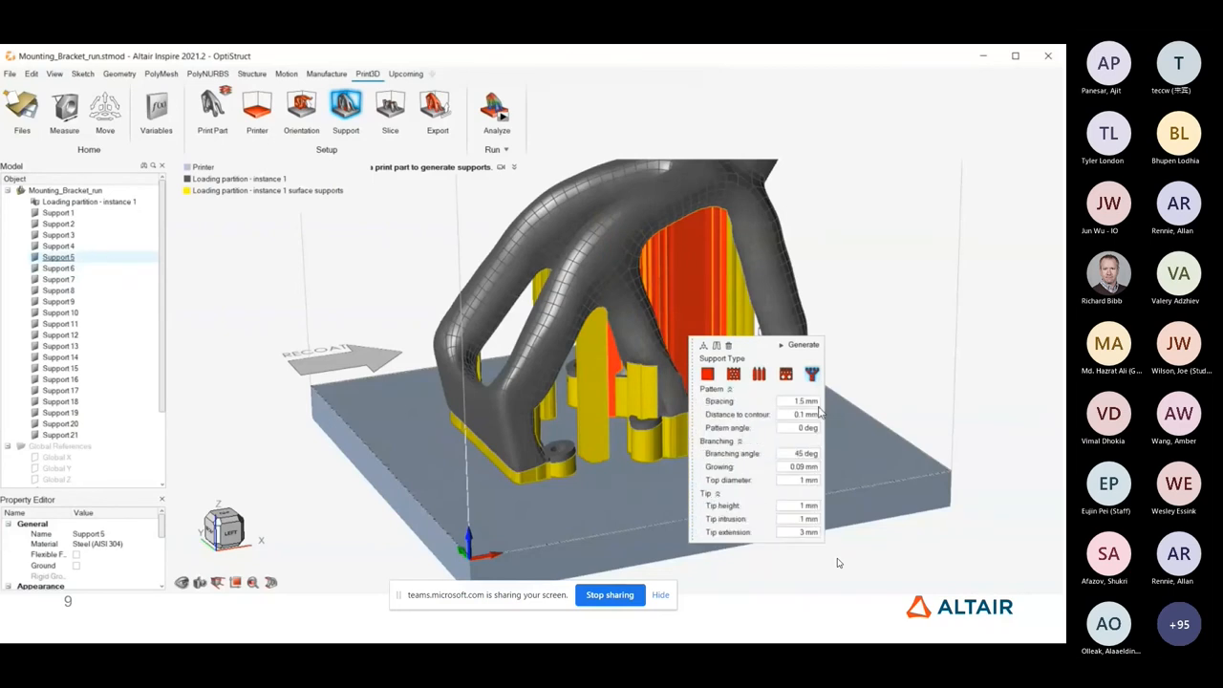
left_click(801, 344)
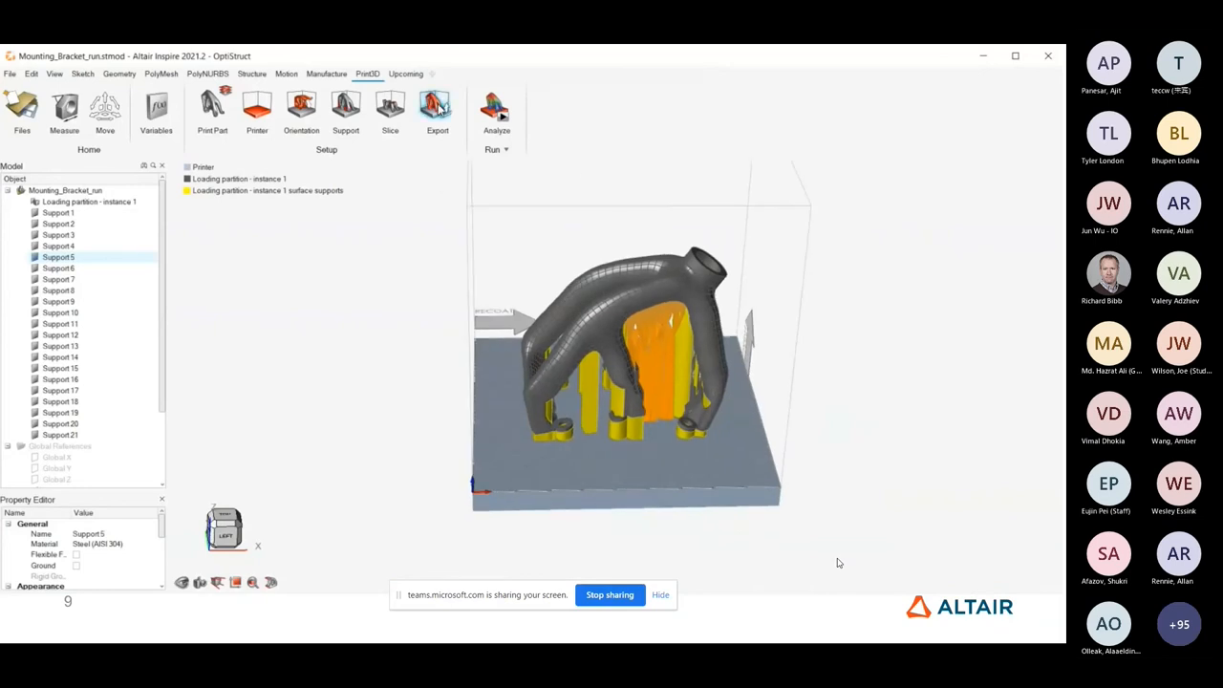
left_click(436, 107)
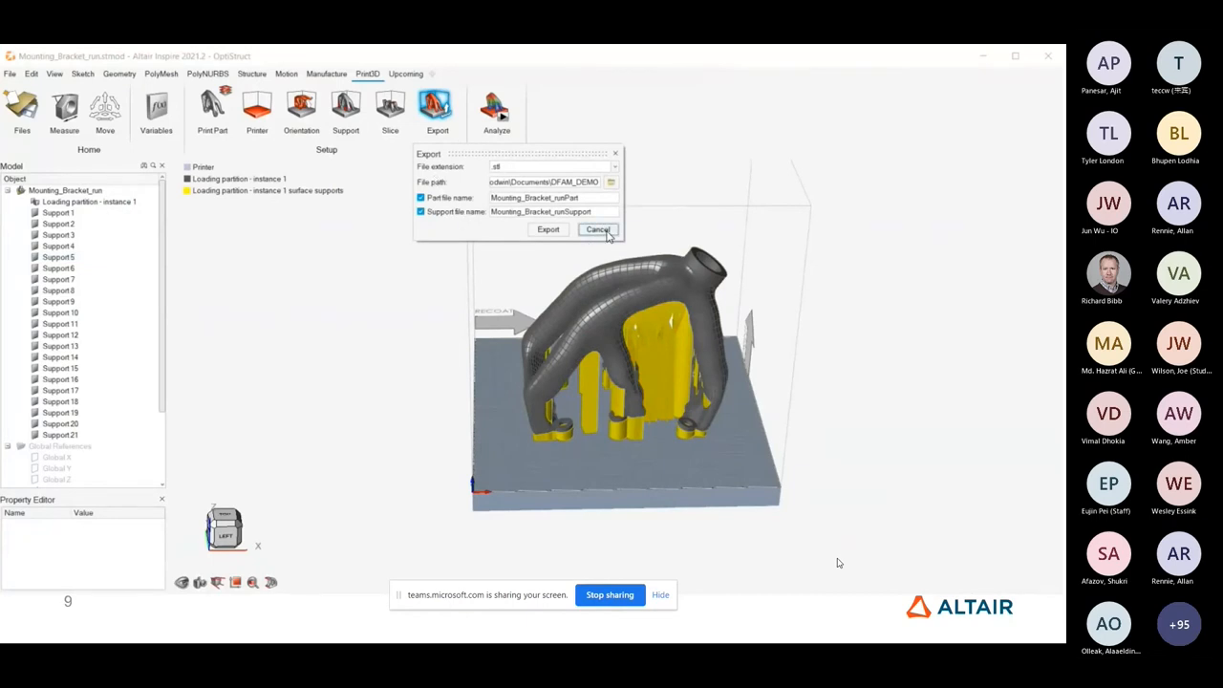
left_click(596, 230)
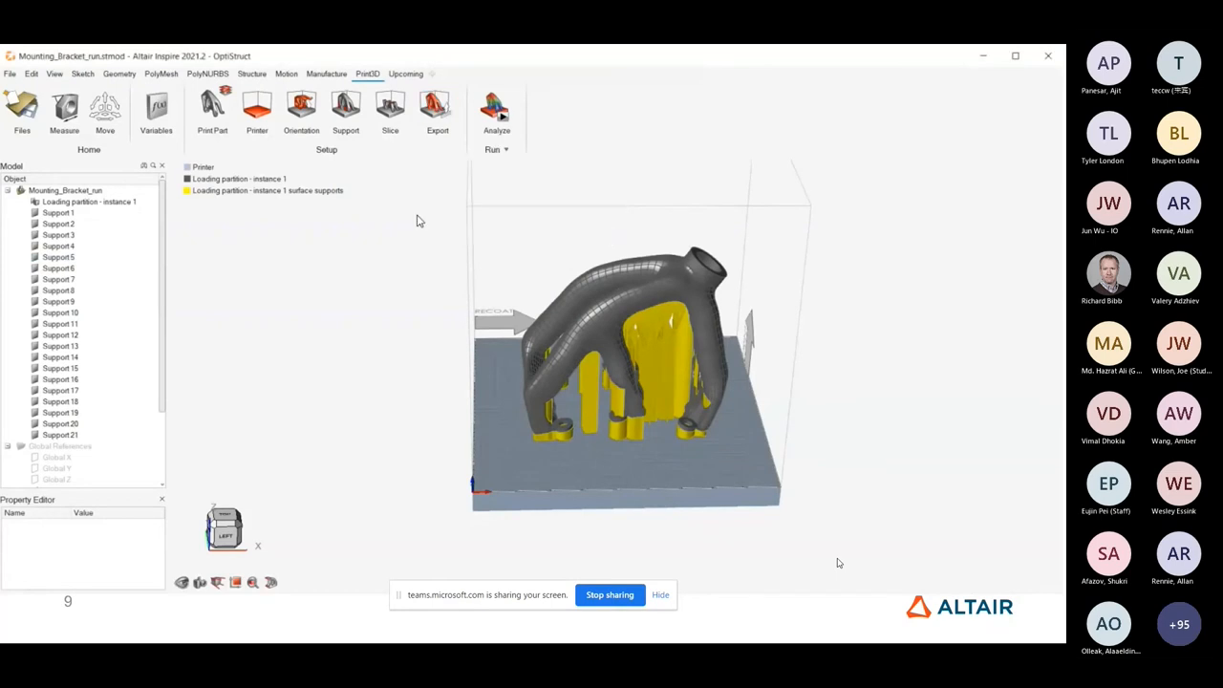
mouse_move(497, 109)
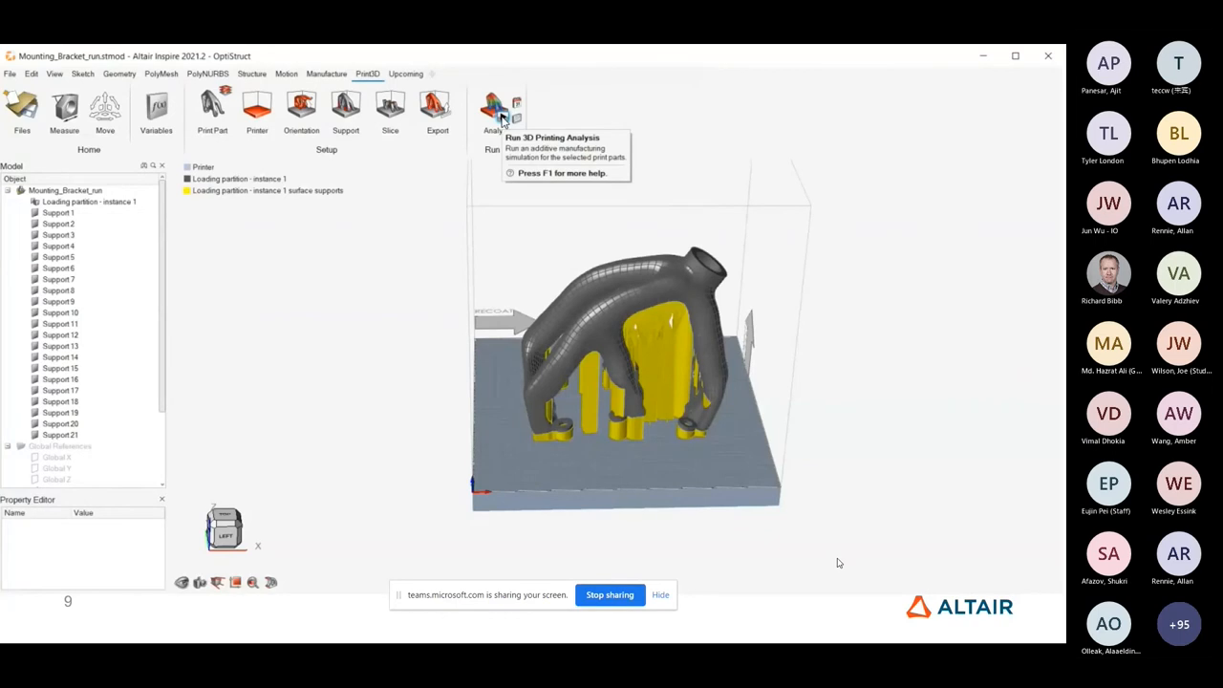
Step: Review the Mounting_Bracket_run thermo-mechanical analysis type and by-layer process parameters
left_click(495, 109)
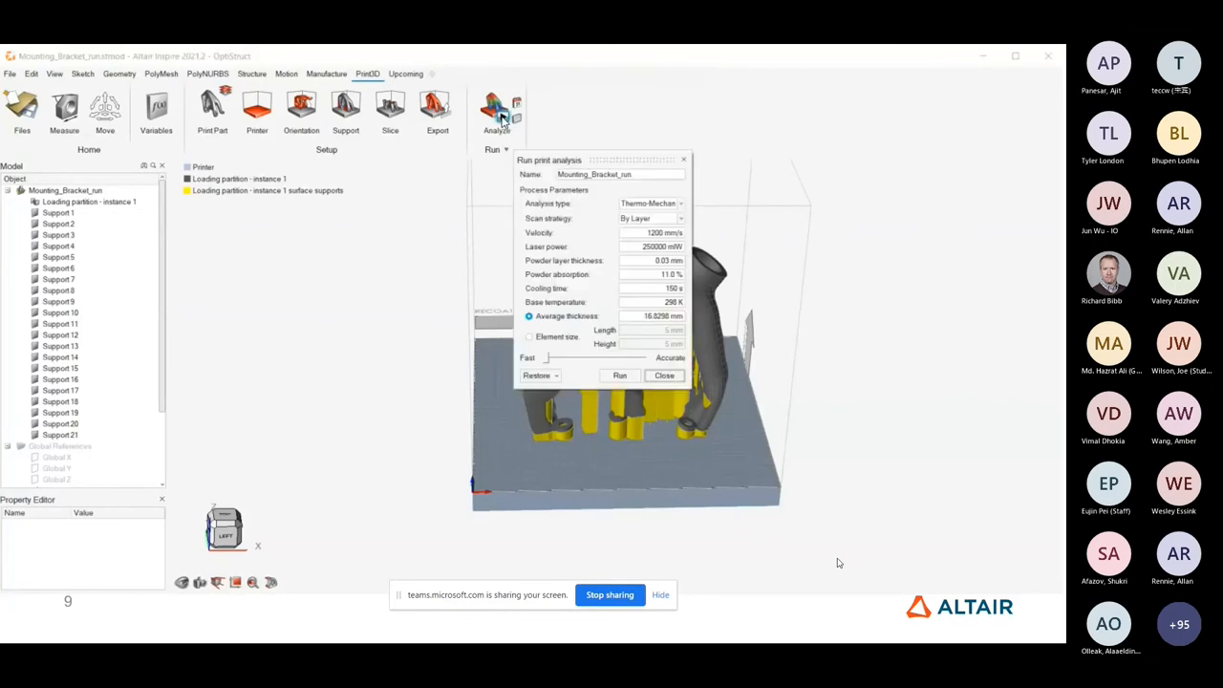
left_click(653, 203)
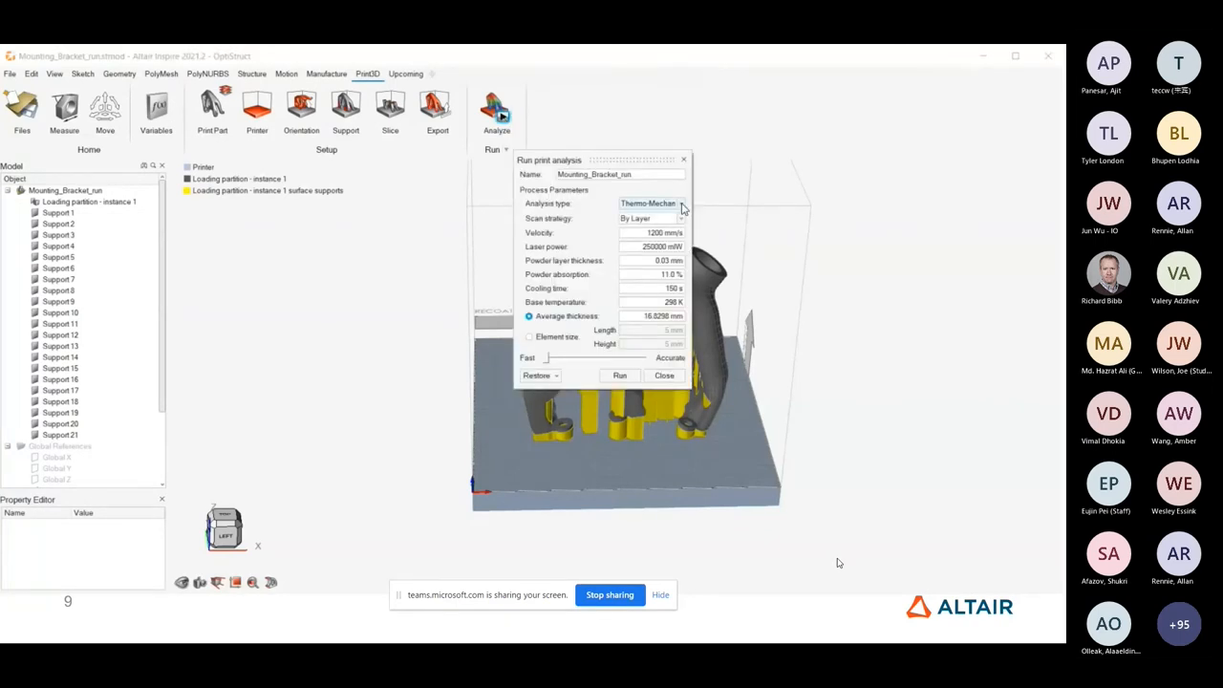
left_click(681, 203)
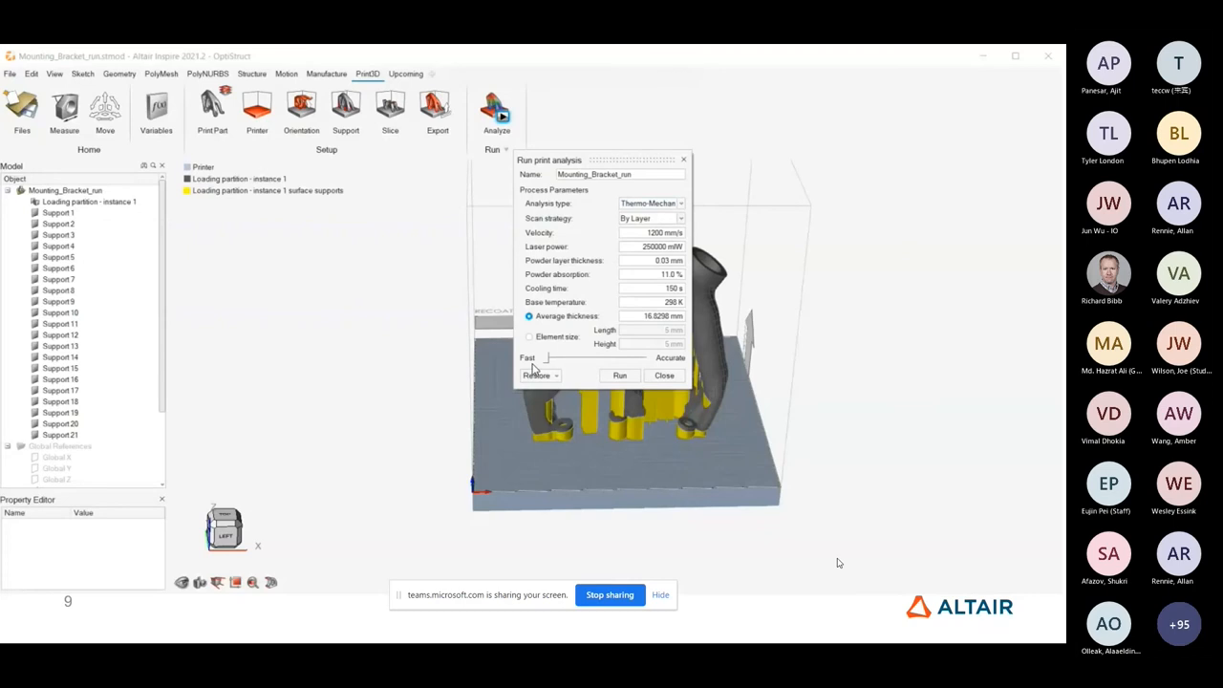
mouse_move(707, 396)
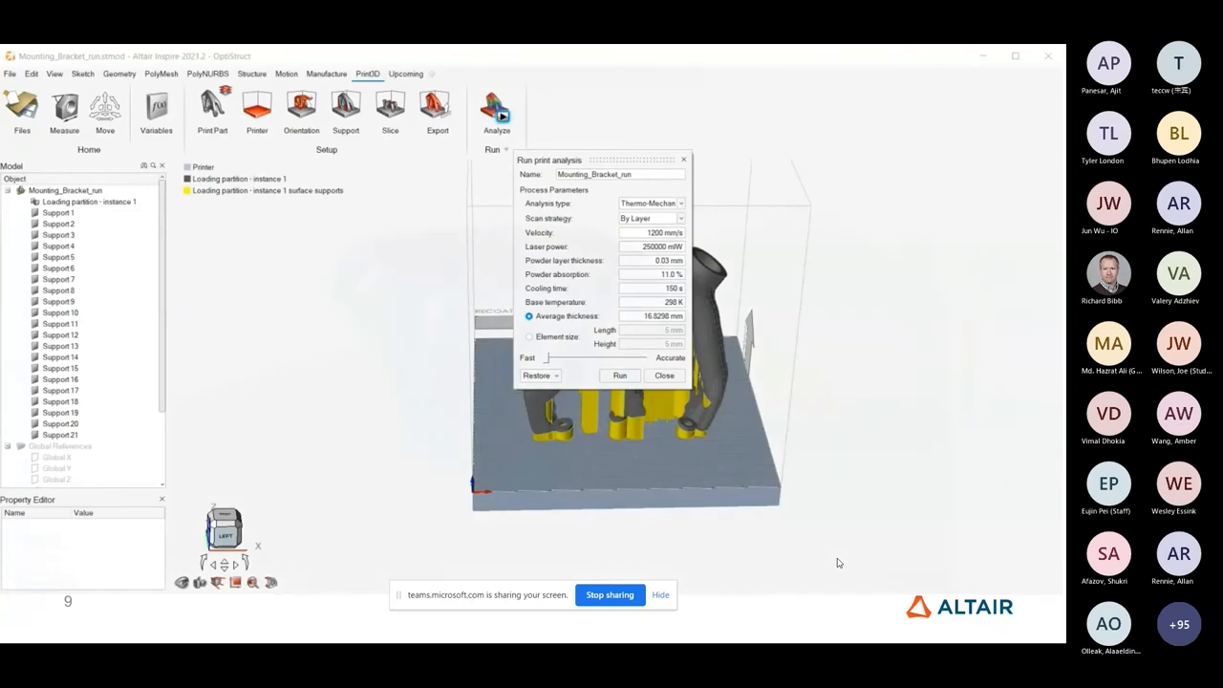
Step: Load the aero_bracket print results and review plastic strain, von Mises stress and temperature contours
left_click(619, 375)
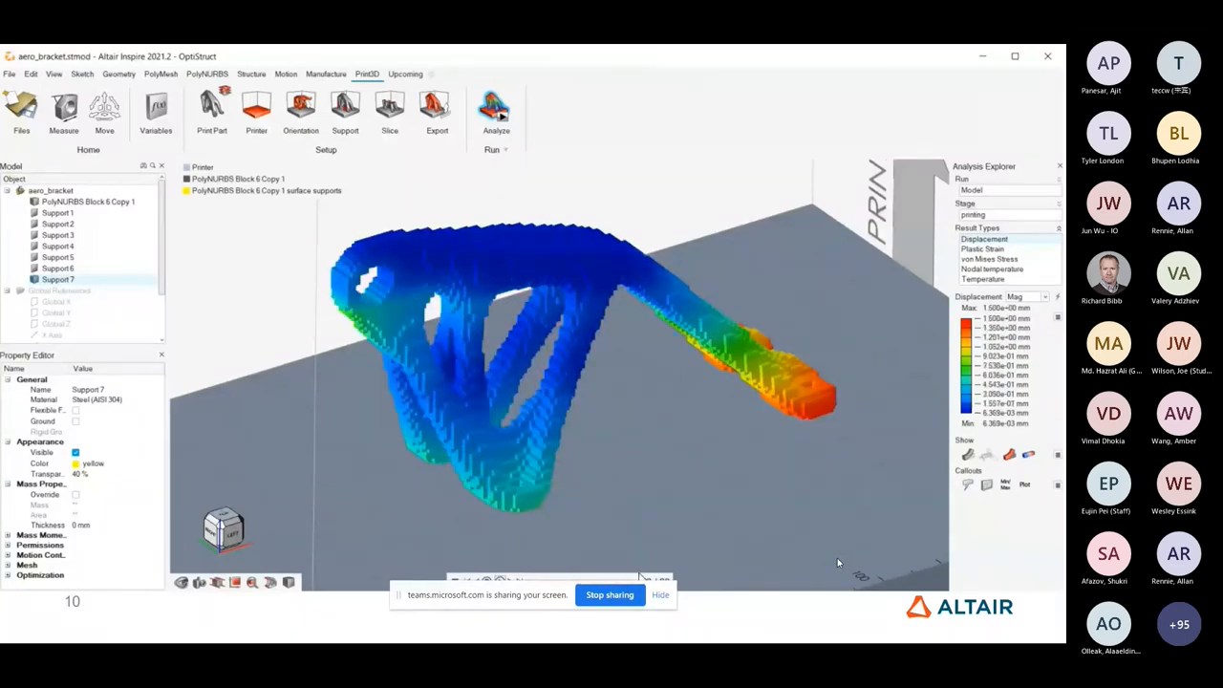
left_click(986, 249)
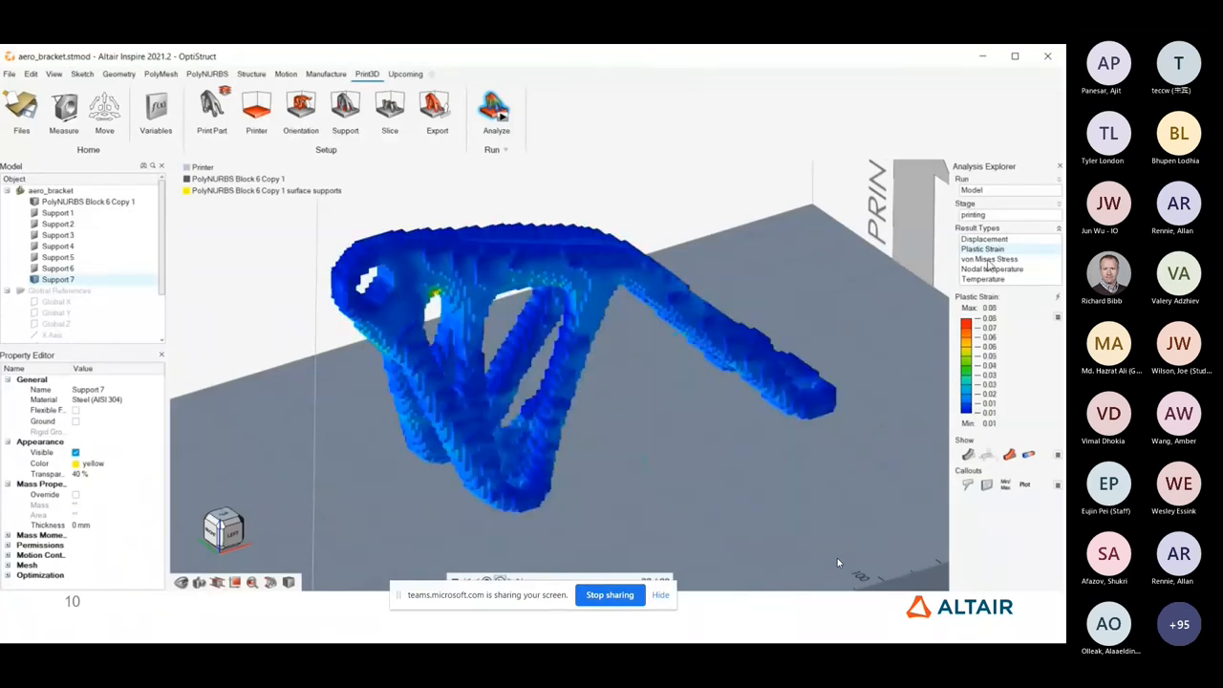
left_click(990, 260)
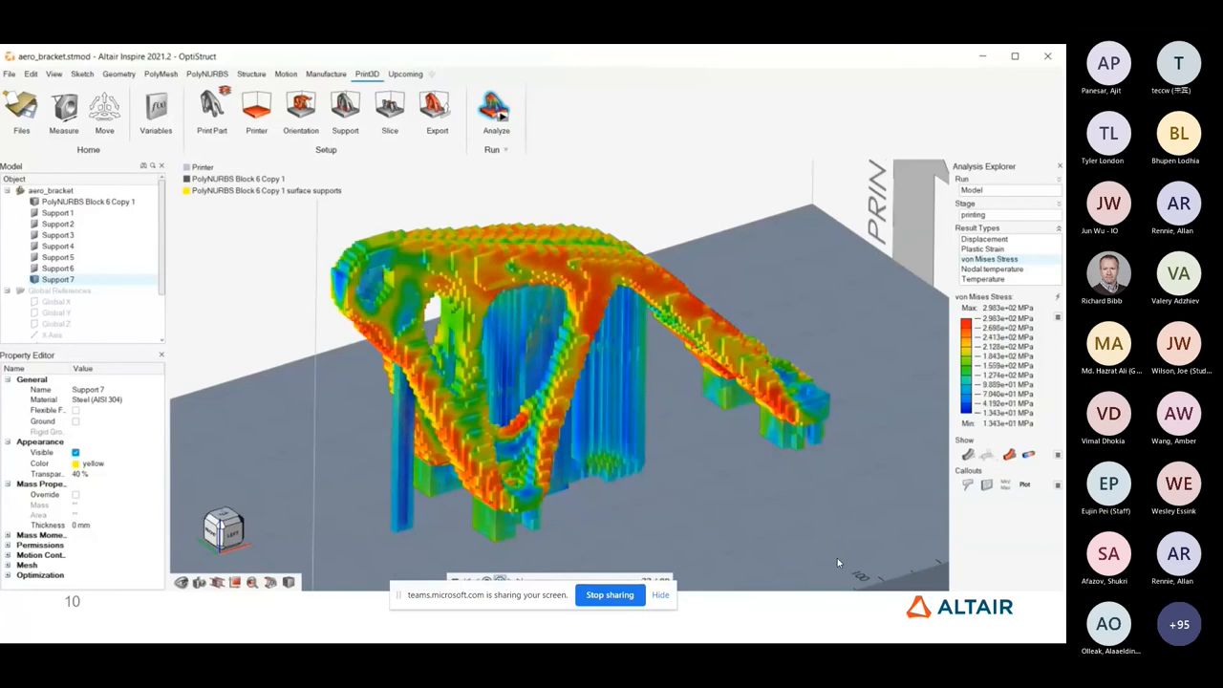
left_click(984, 279)
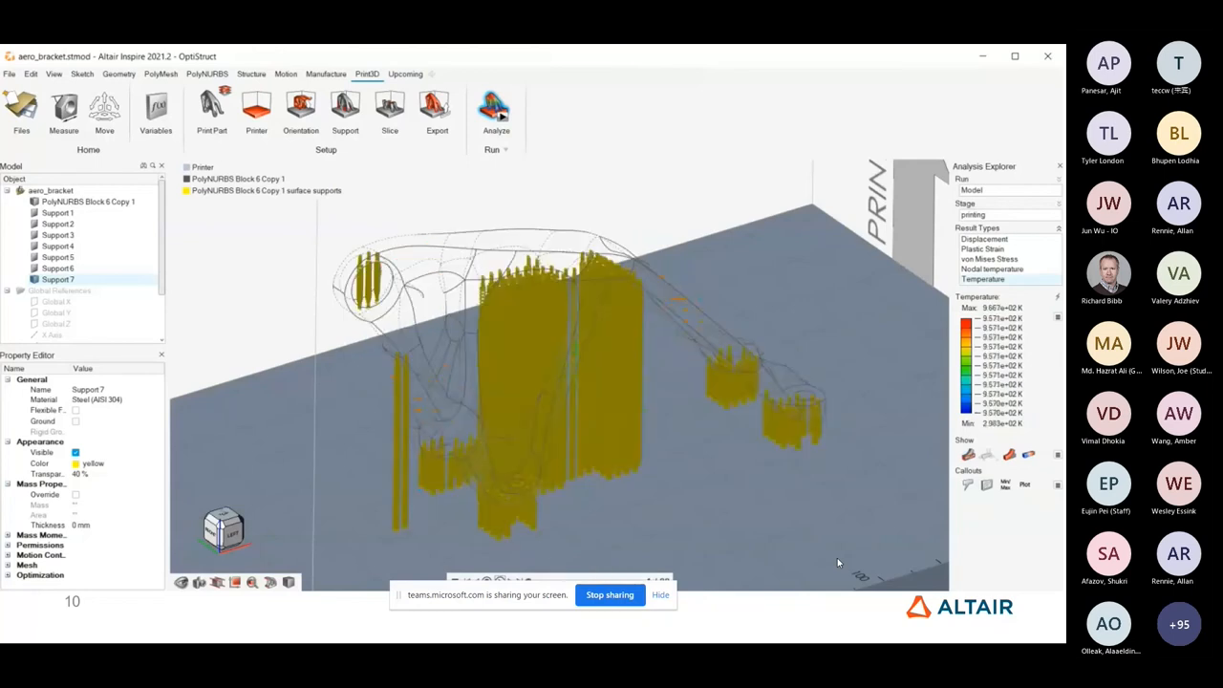
mouse_move(634, 569)
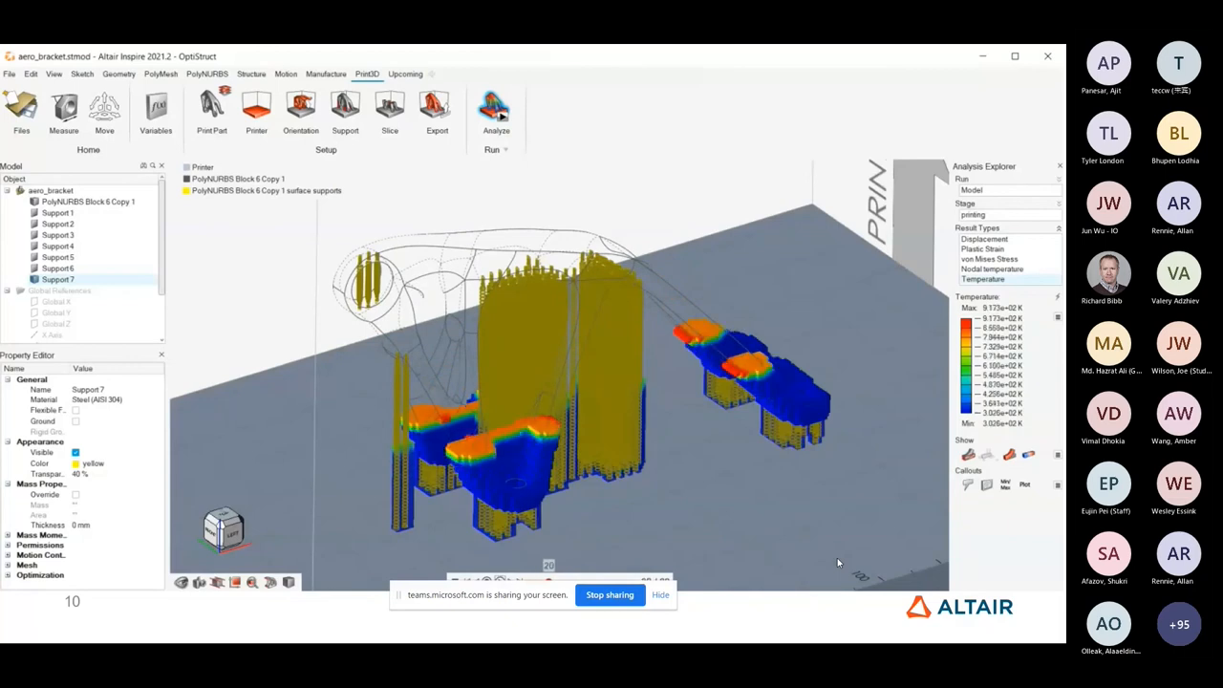
mouse_move(650, 488)
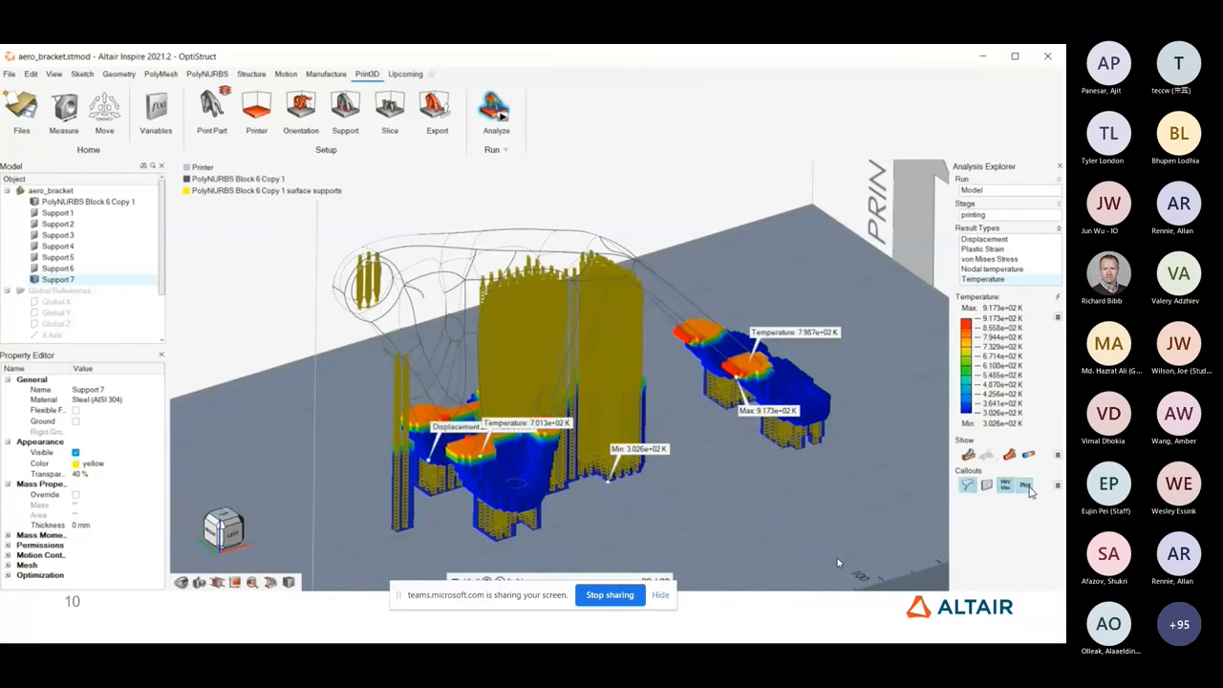
Step: Plot the callout history, then bring in the Mounting_Bracket_run model from the Demo Browser
left_click(1024, 485)
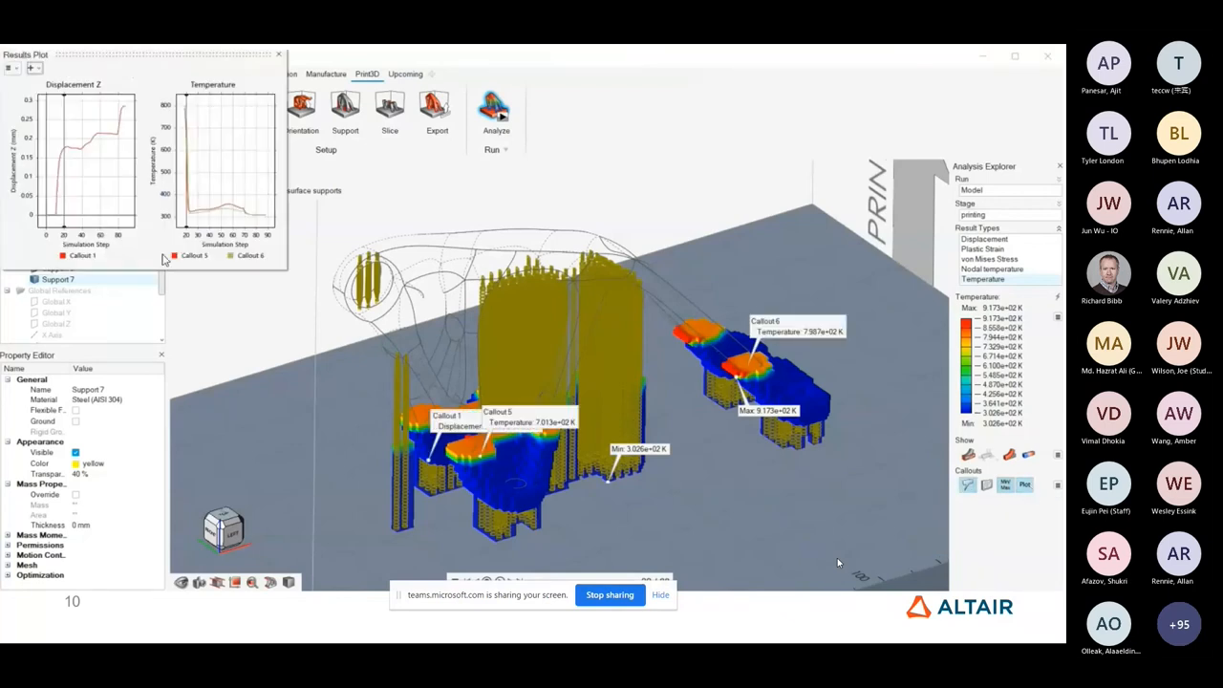
left_click_drag(143, 54, 428, 163)
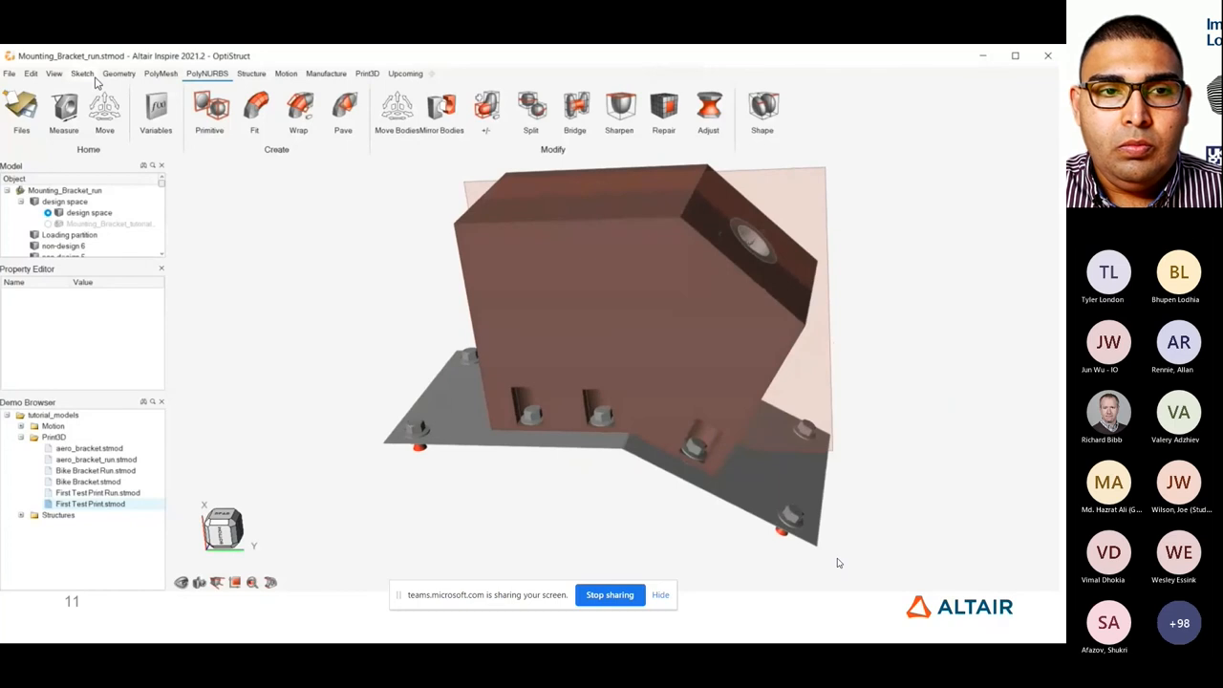
Step: Sketch a rectangle over the upper corner of the design space side face
left_click(83, 73)
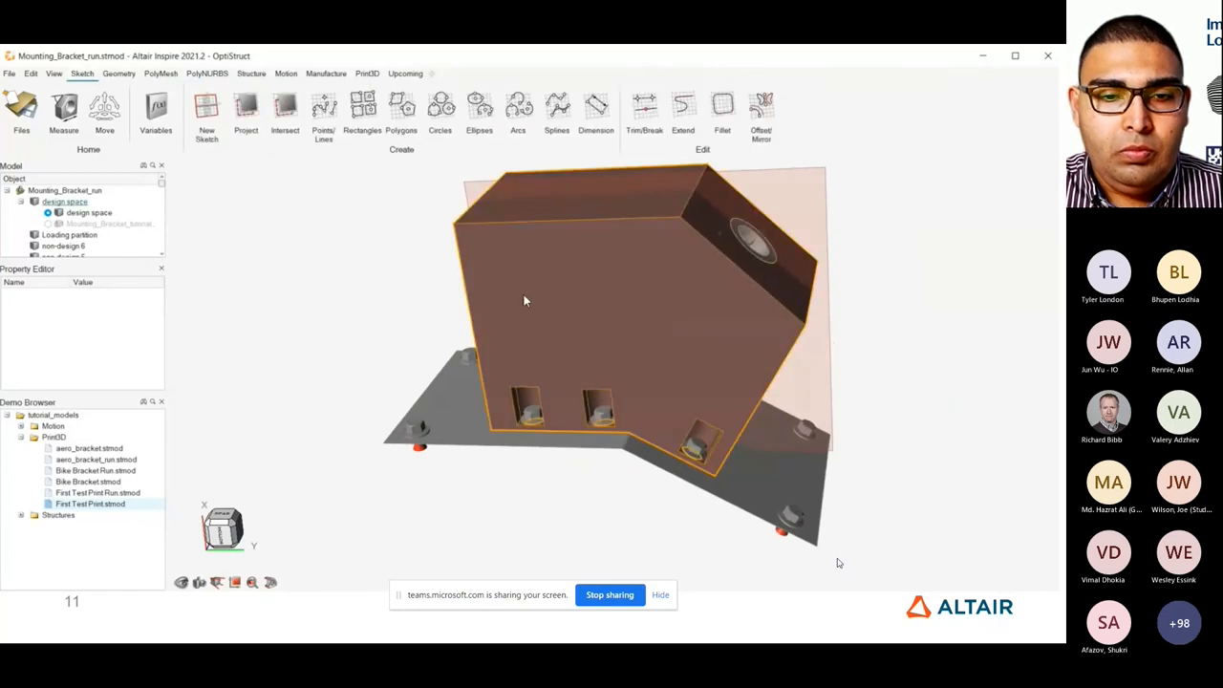
left_click(363, 107)
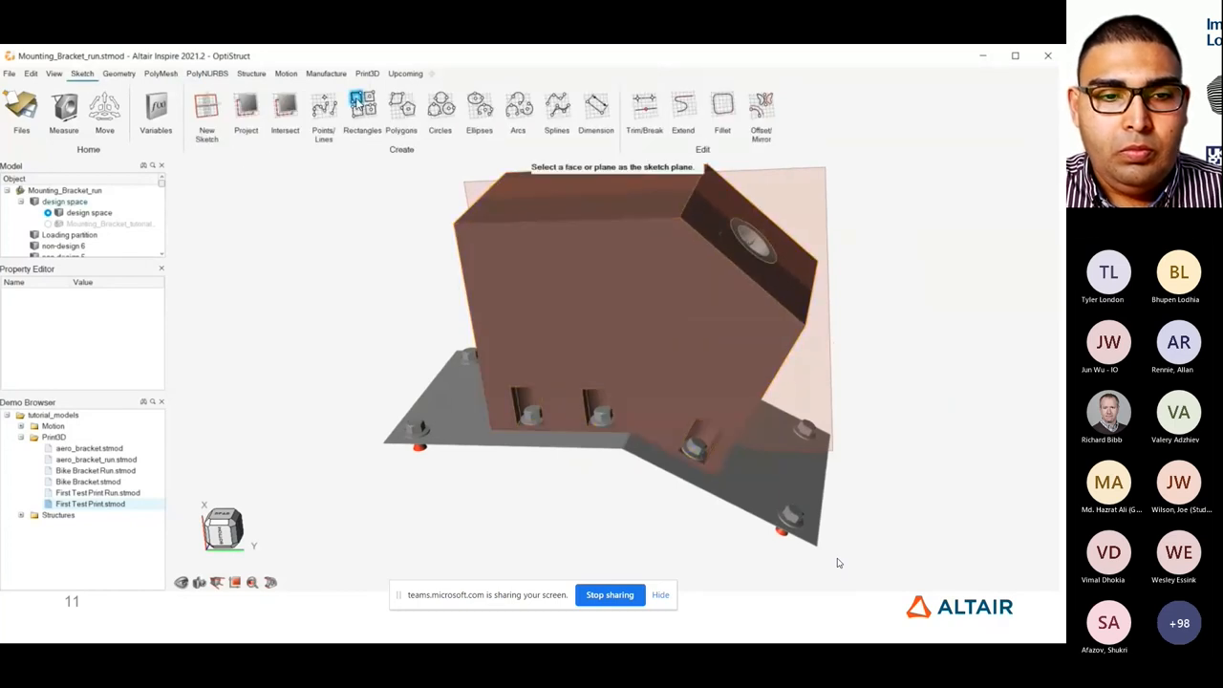
left_click(363, 107)
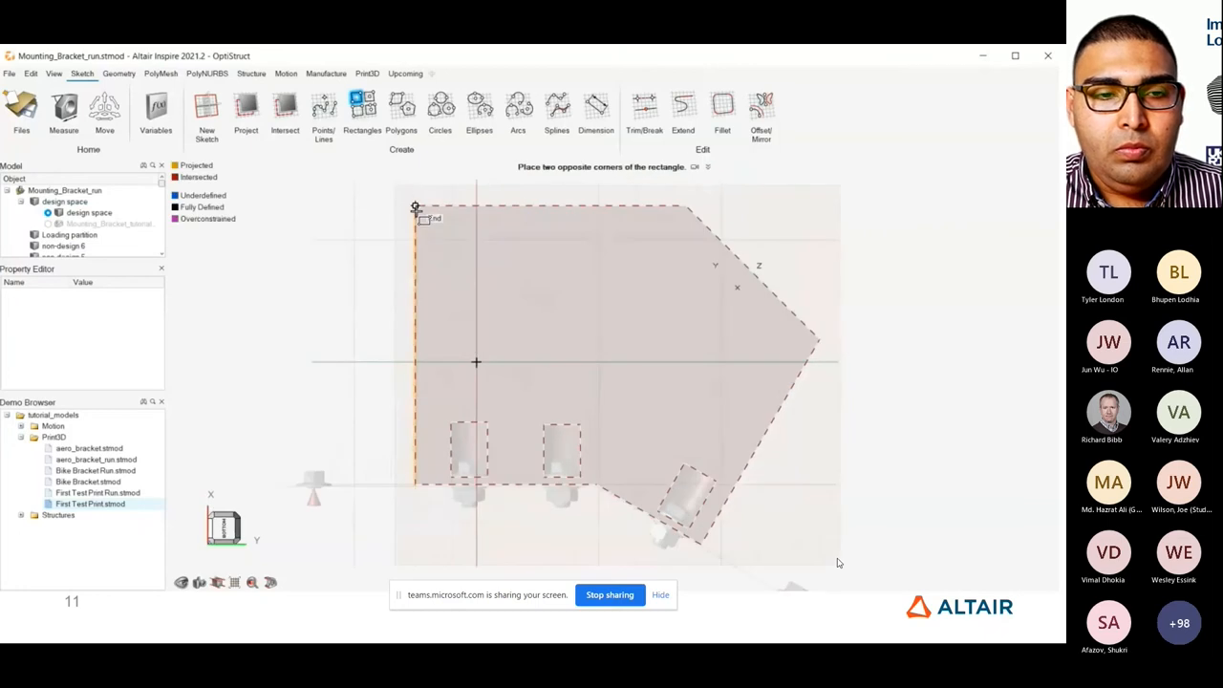
left_click_drag(417, 207, 596, 363)
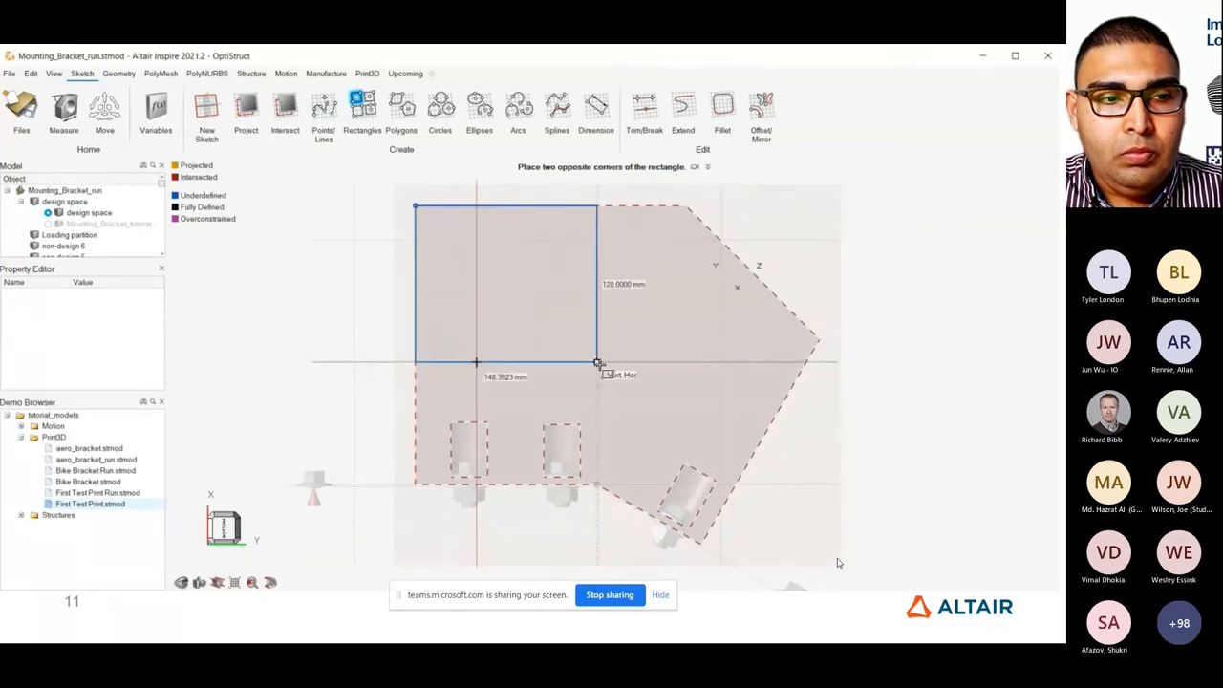
left_click_drag(596, 367, 610, 376)
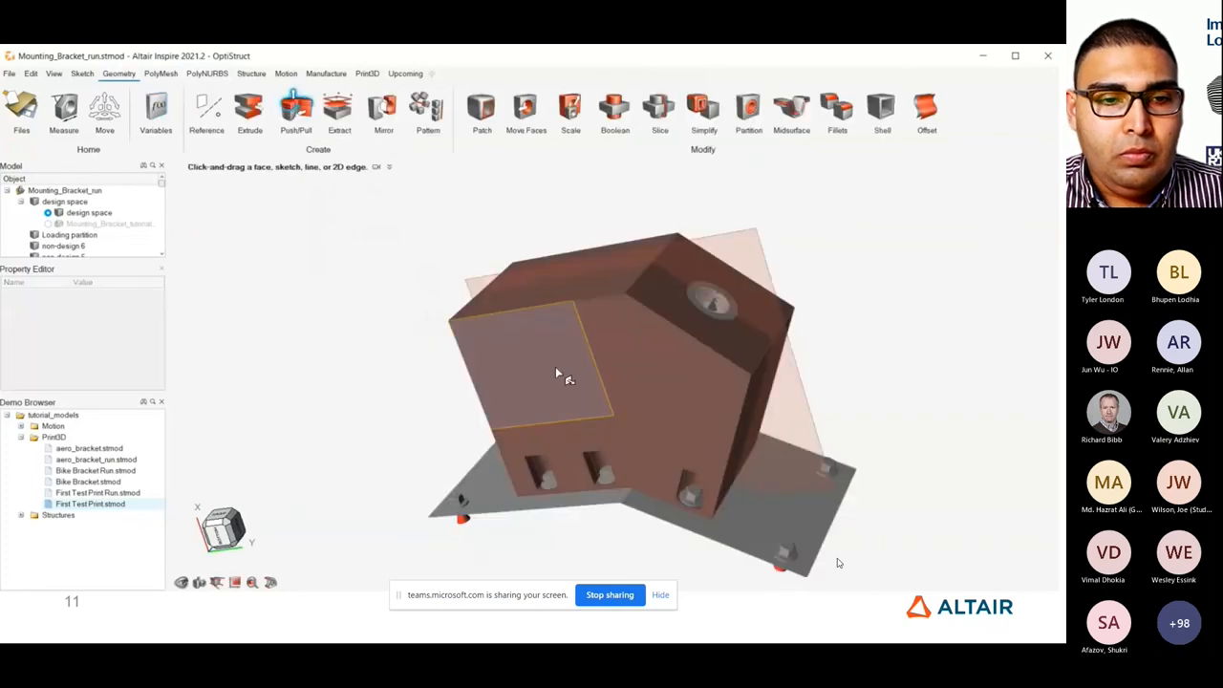
Step: Push the rectangle through the block to cut away the corner region
left_click_drag(558, 373, 627, 297)
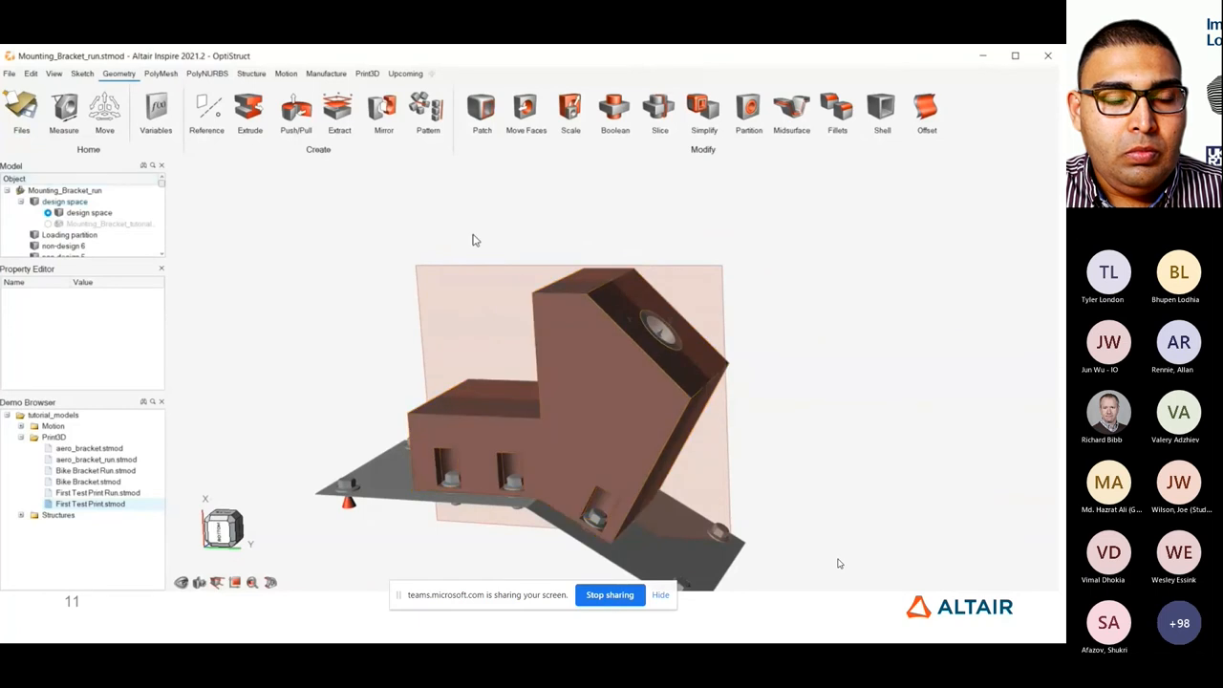
mouse_move(286, 72)
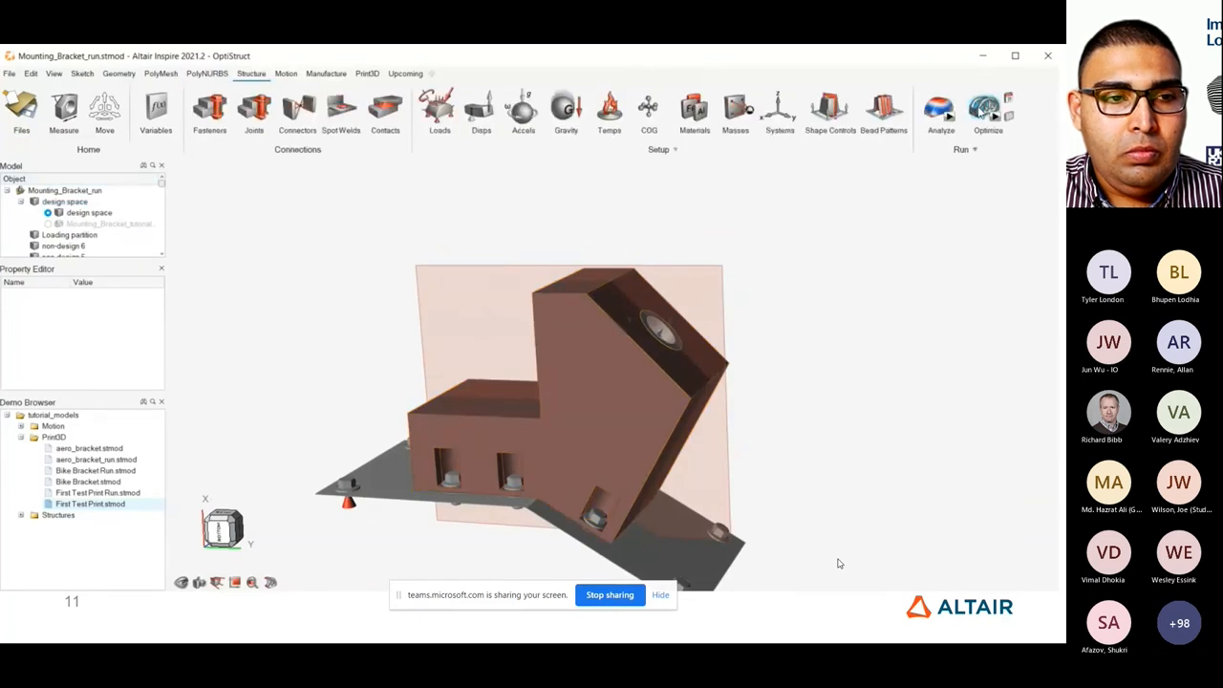
Step: Rerun the topology optimization on the notched design space and view the result
left_click(988, 113)
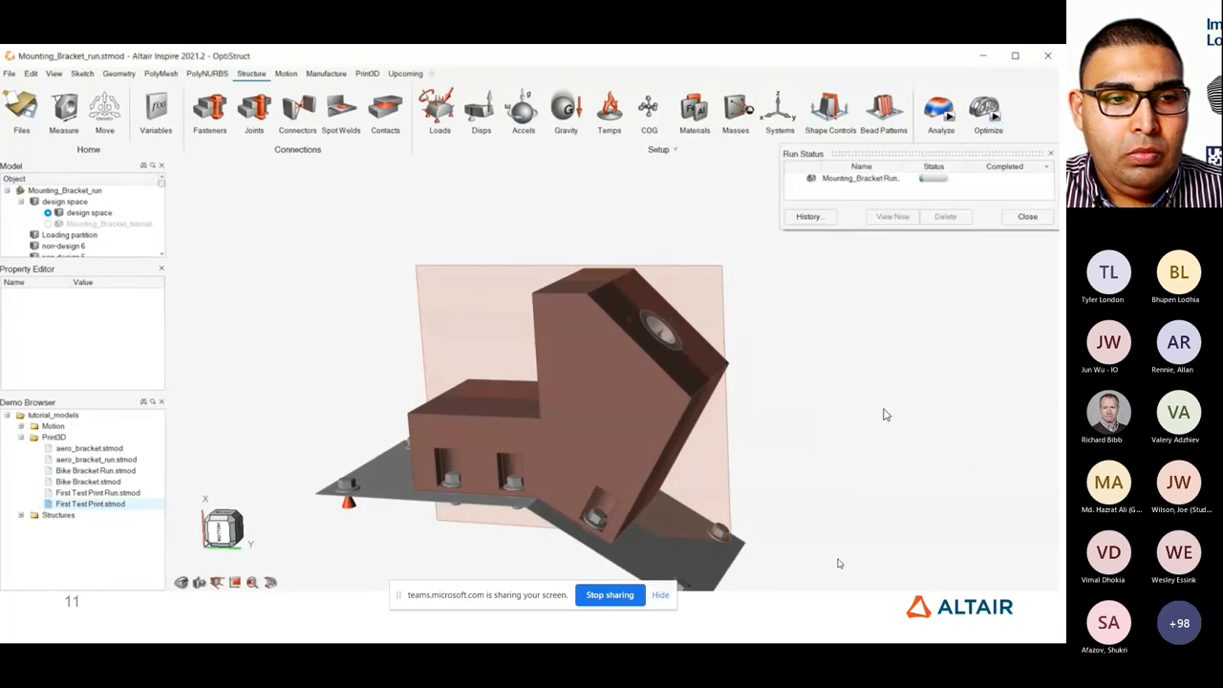
mouse_move(90, 560)
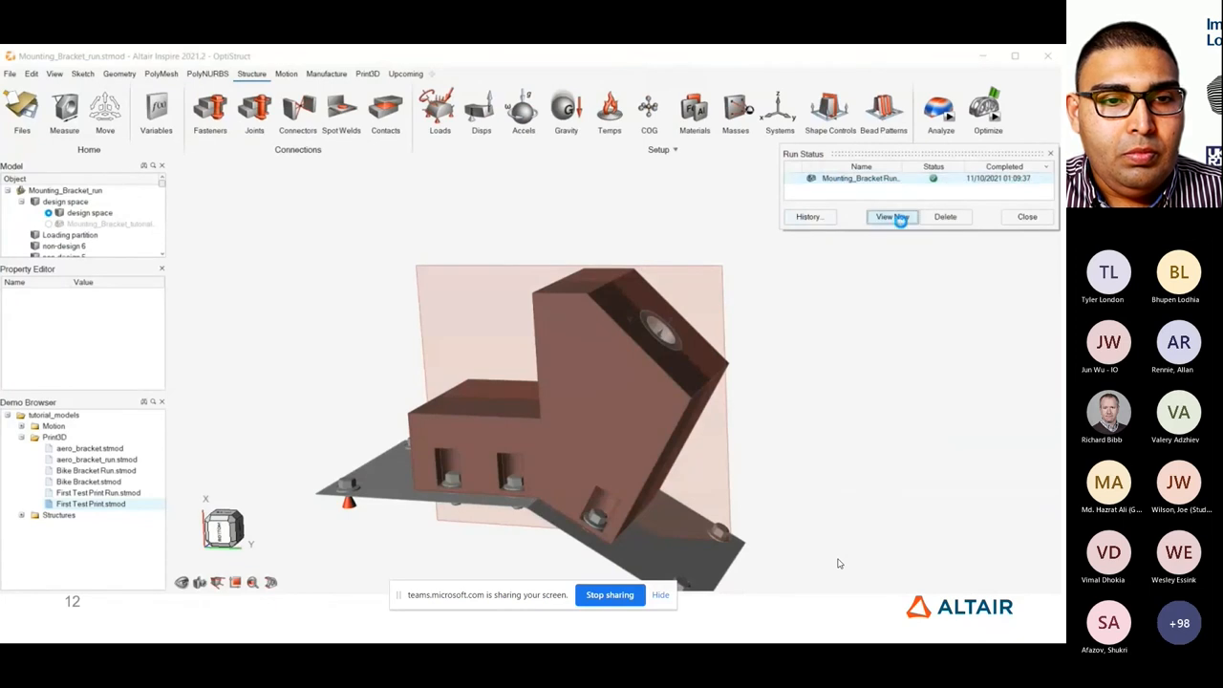
left_click(890, 216)
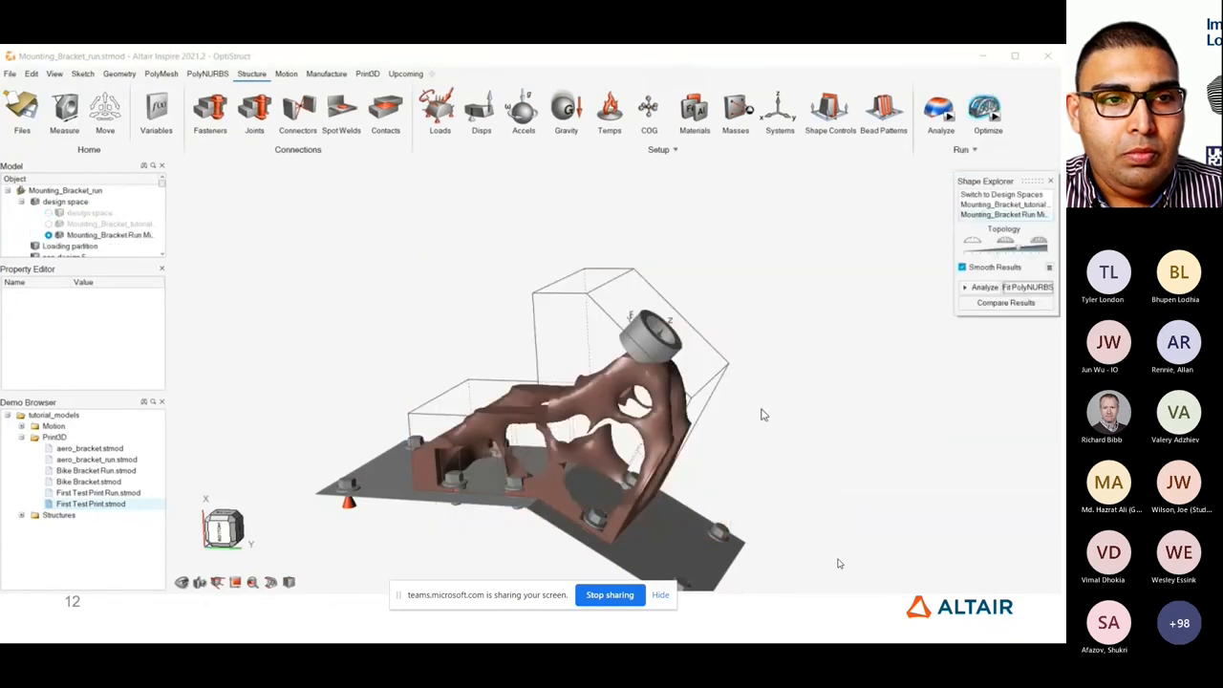